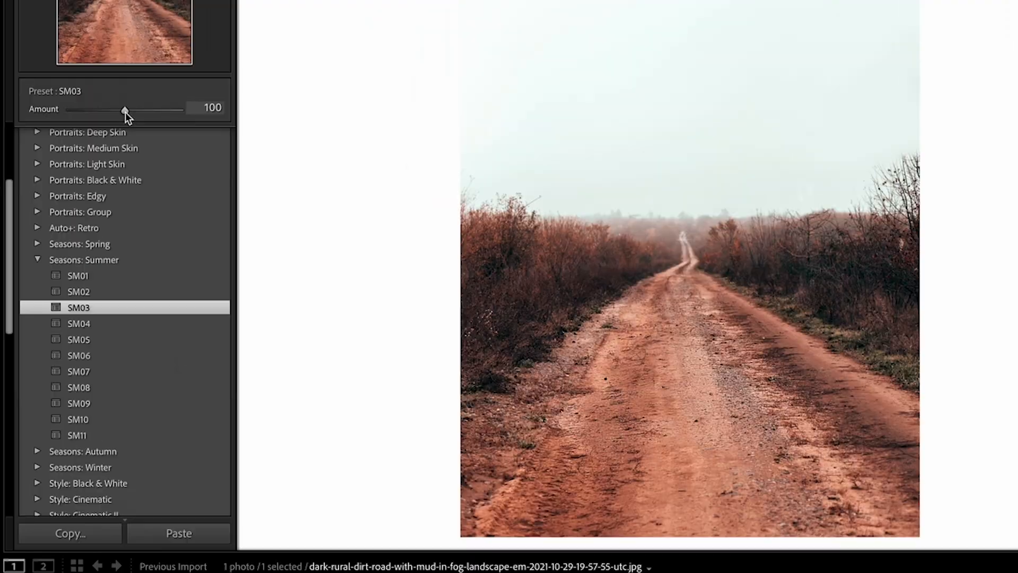
Adjust the SM03 preset Amount on the dirt road photo and synchronize settings to the turbine photos.
left_click_drag(125, 110, 177, 109)
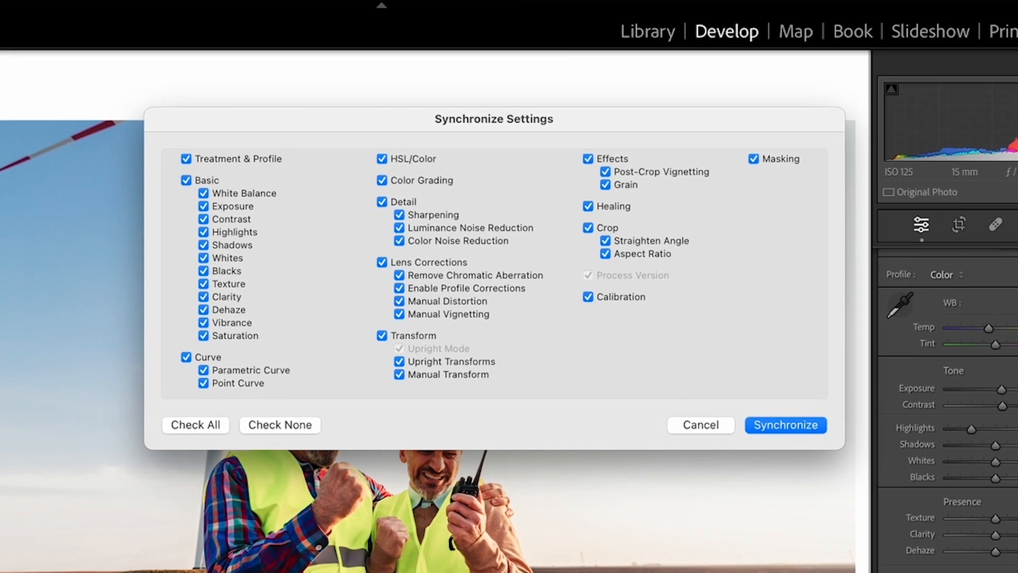
left_click(784, 425)
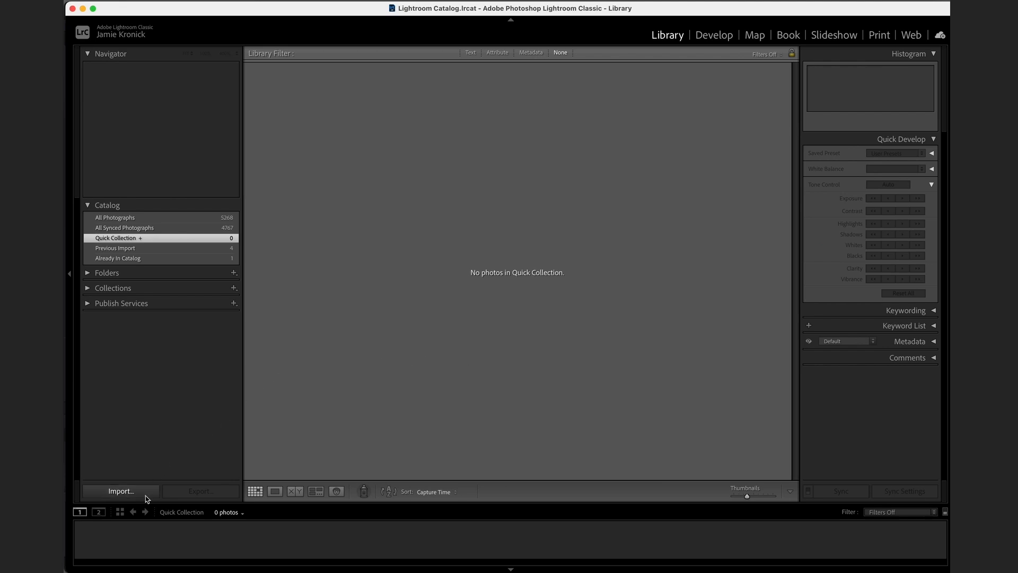
Open the Import window with a Desktop folder chosen as the source.
left_click(120, 490)
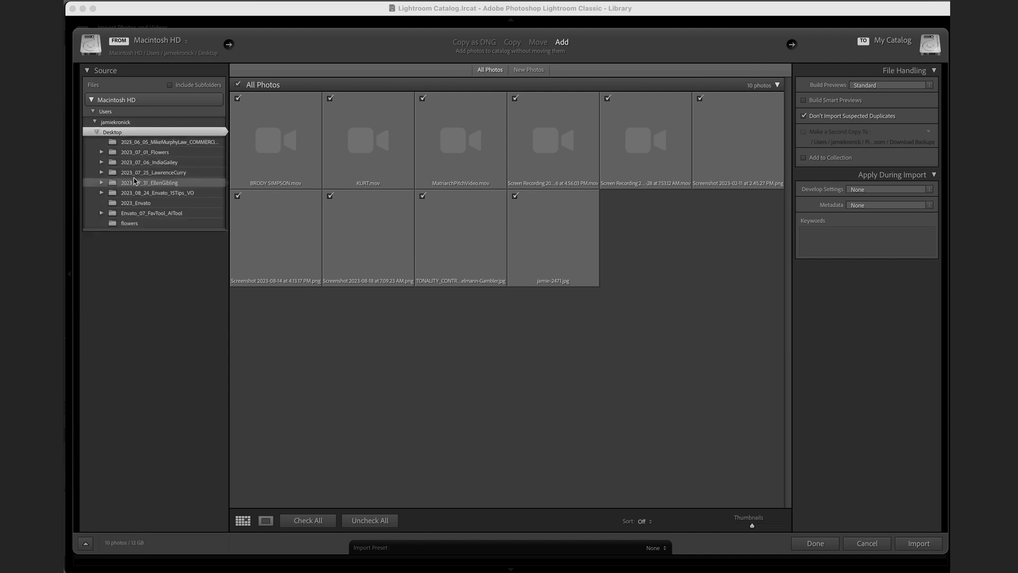
left_click(150, 183)
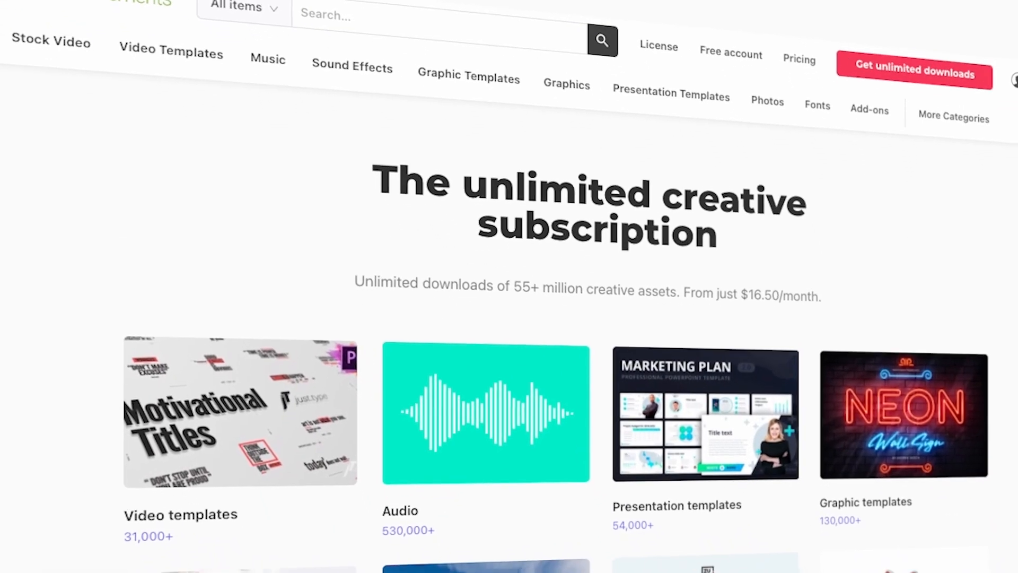
scroll("down", 3)
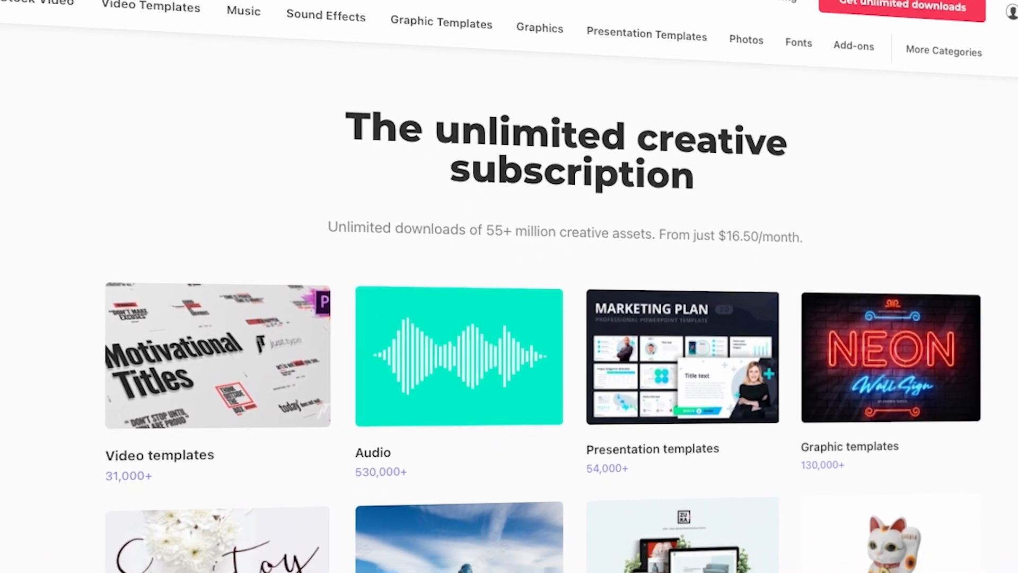
scroll("down", 3)
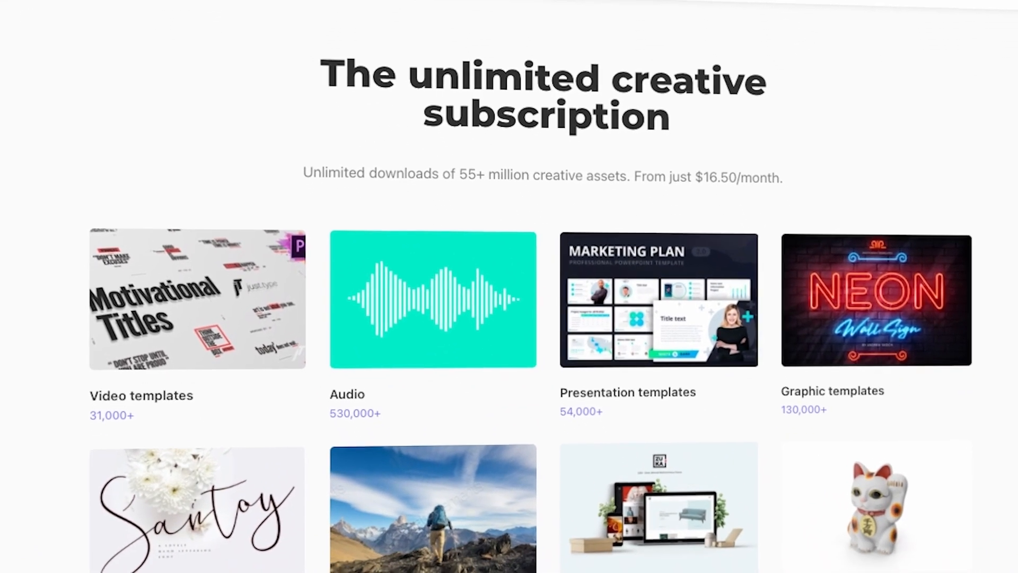
scroll("down", 3)
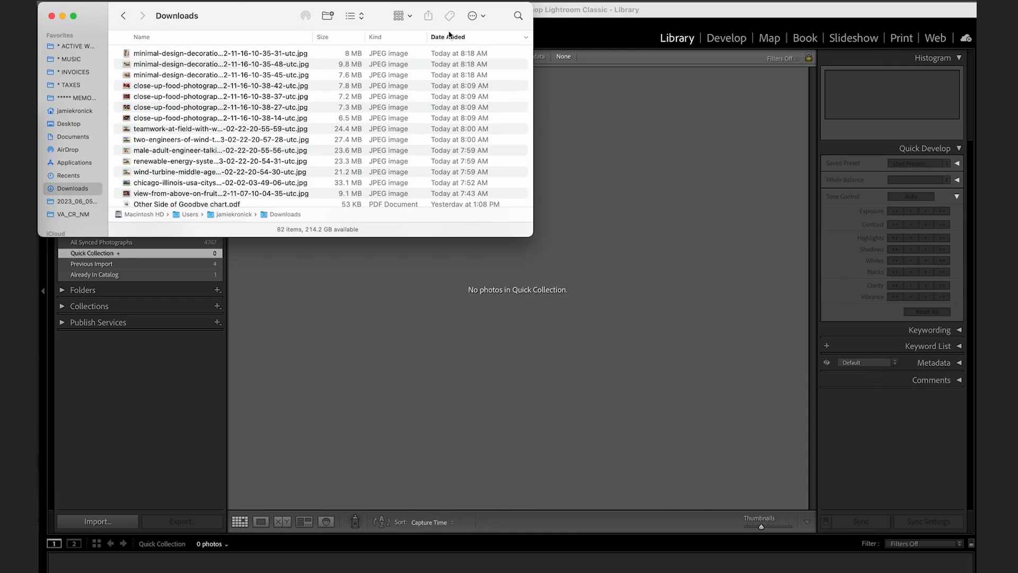
Select the red-hat portrait files in Downloads and drag them into the Library grid.
left_click(215, 53)
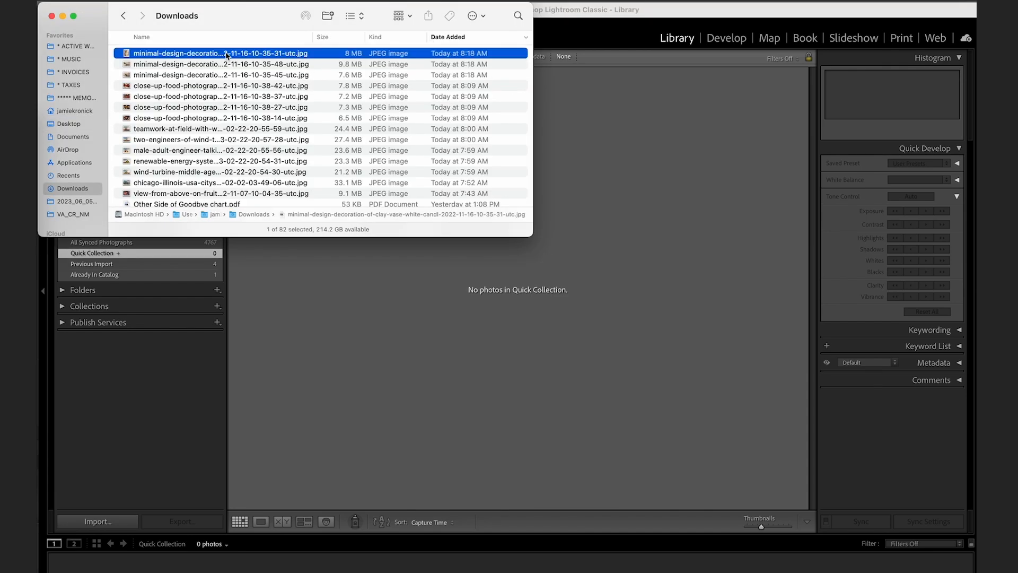
left_click(217, 75)
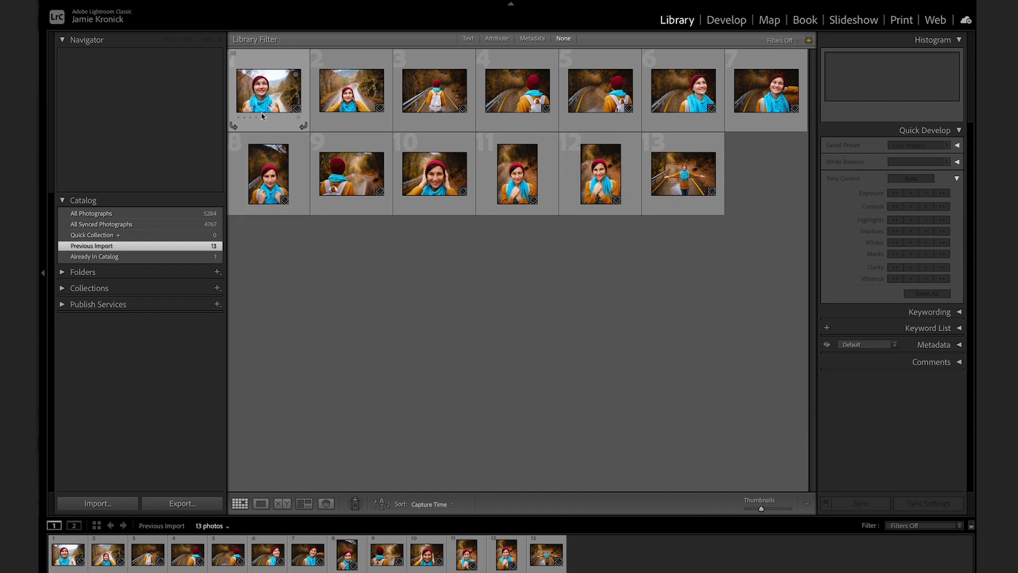
Open the portraits in Loupe view and rate the favourites while paging through the filmstrip.
double_click(267, 90)
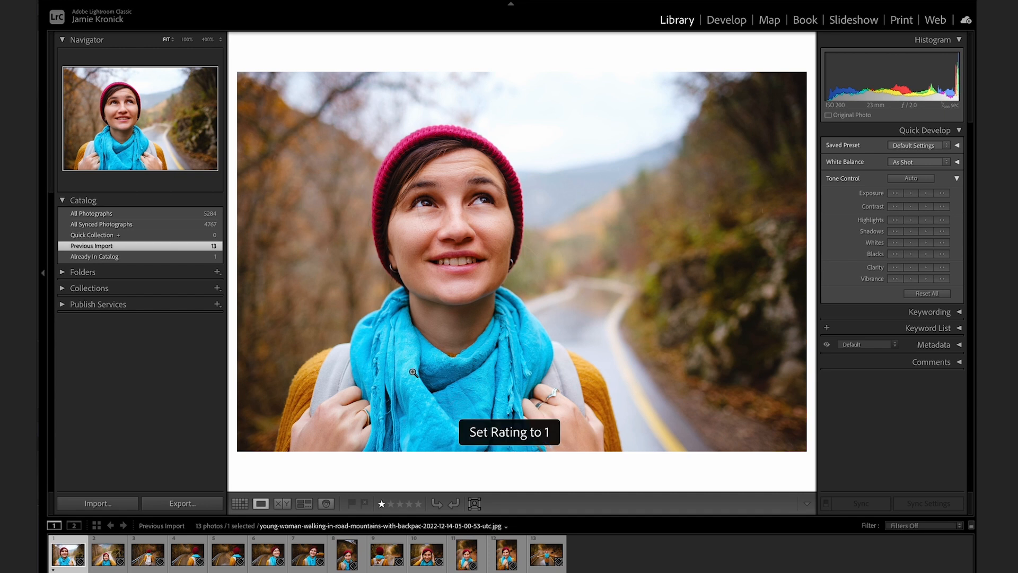
left_click(107, 554)
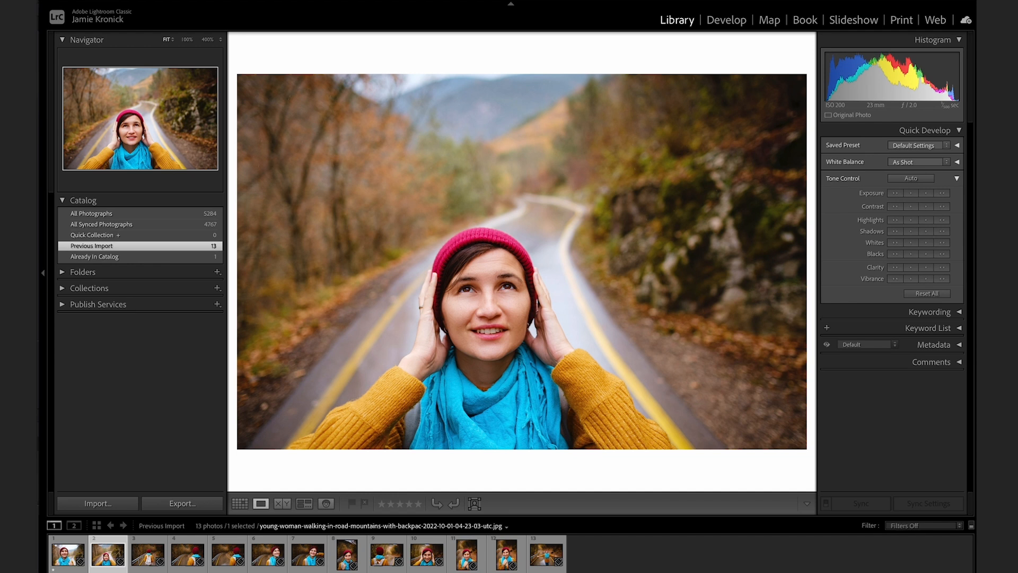
left_click(187, 553)
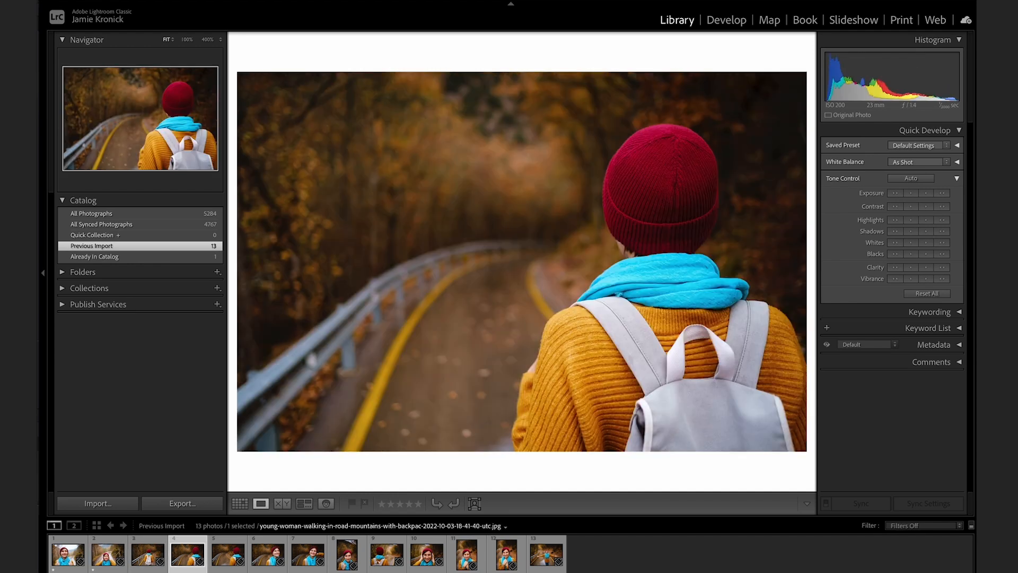
left_click(308, 554)
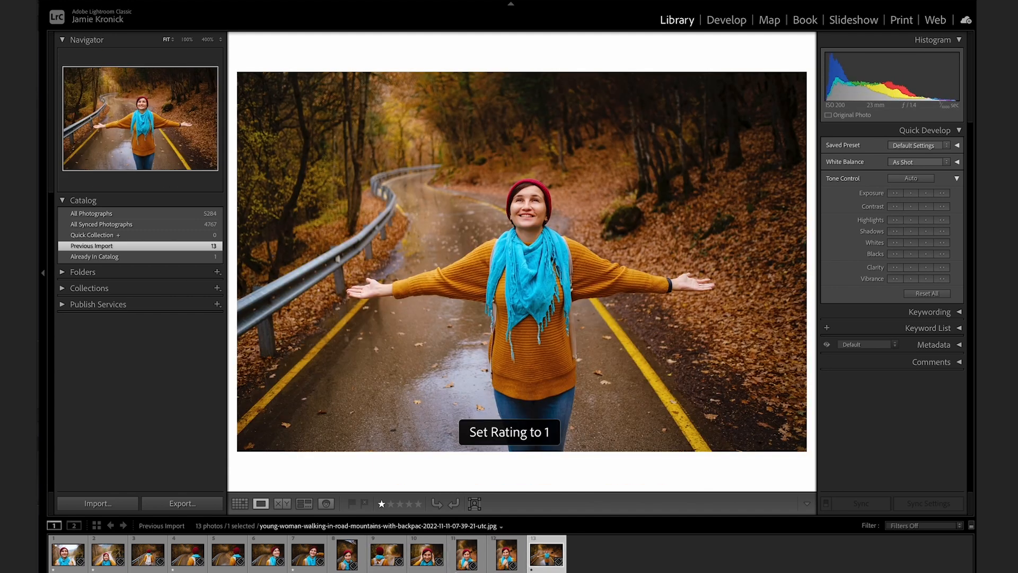
left_click(923, 525)
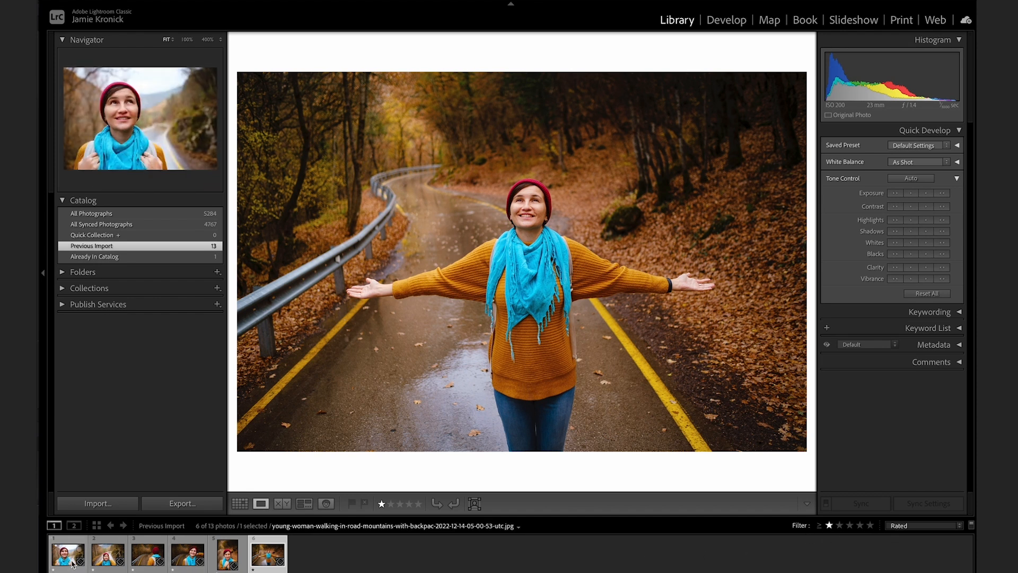
Review the rated photos, give one two stars, and show all thirteen again.
left_click(107, 554)
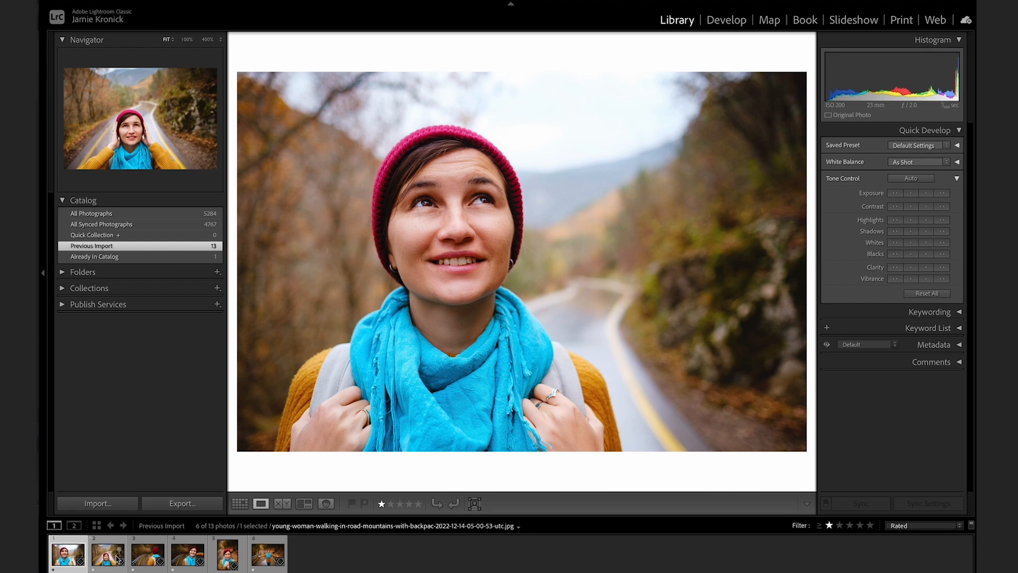
left_click(267, 553)
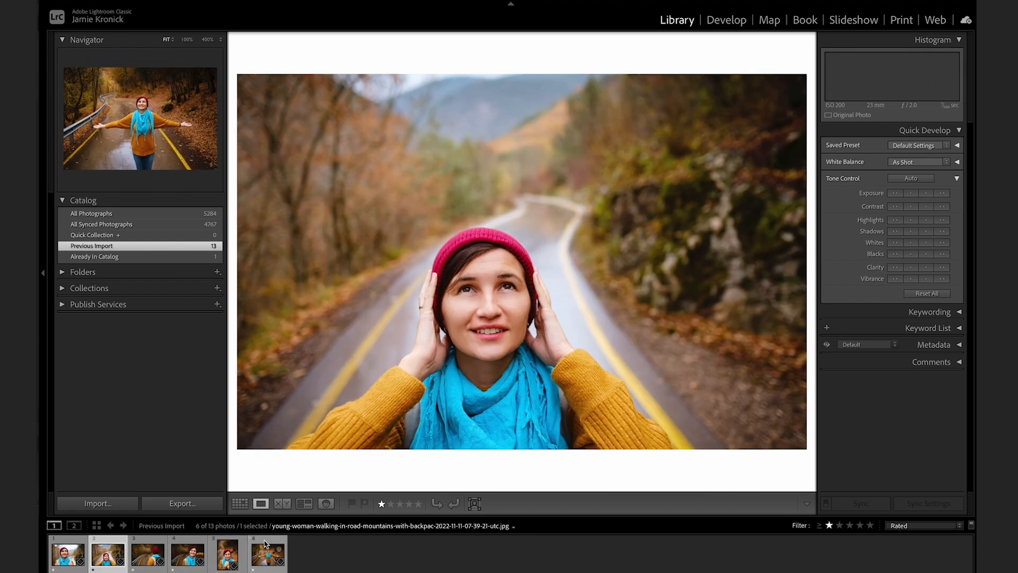
key("2")
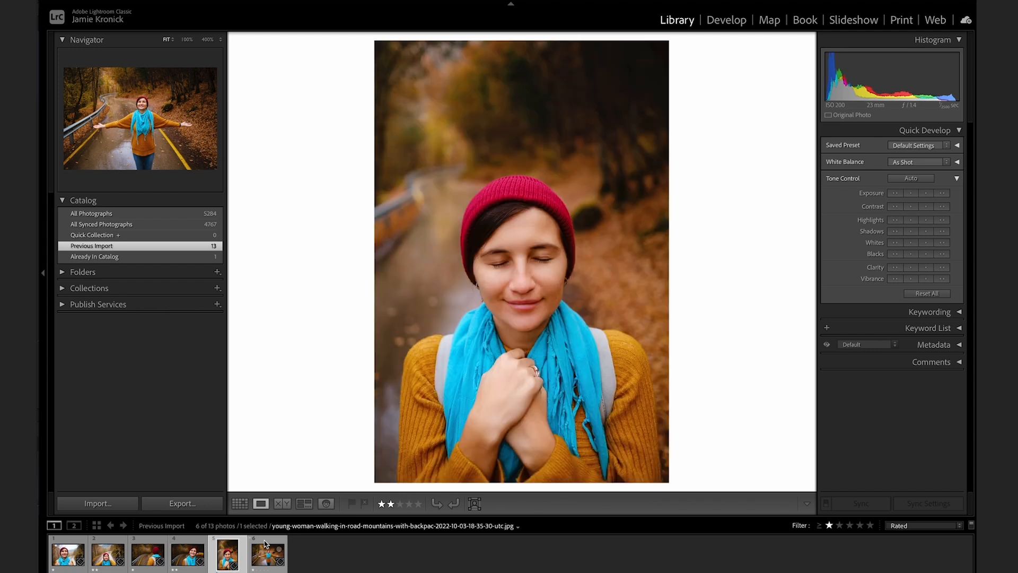
left_click(267, 554)
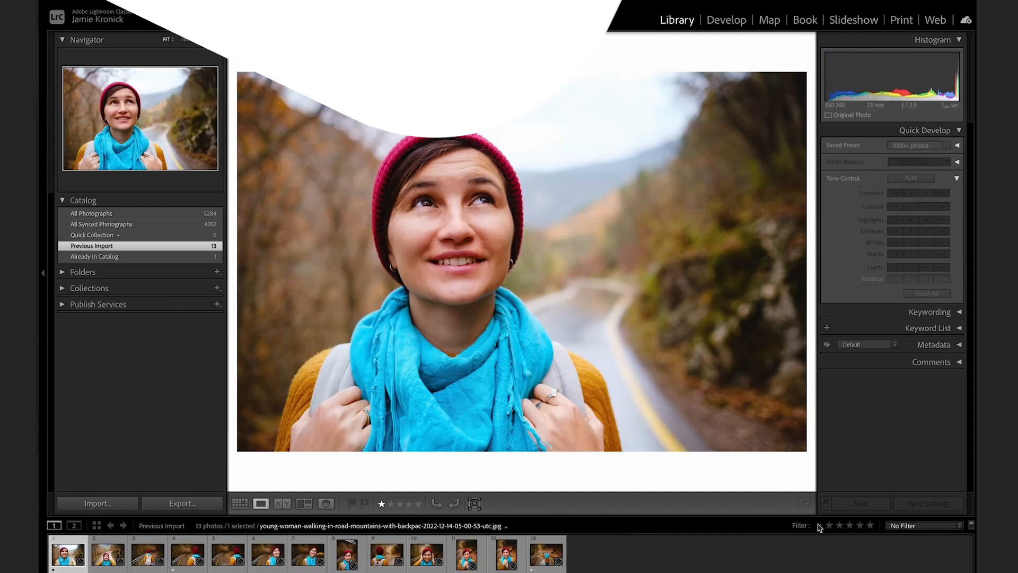
Page through the hiking photos in Loupe view, including the fourth, eighth and last shots.
left_click(240, 503)
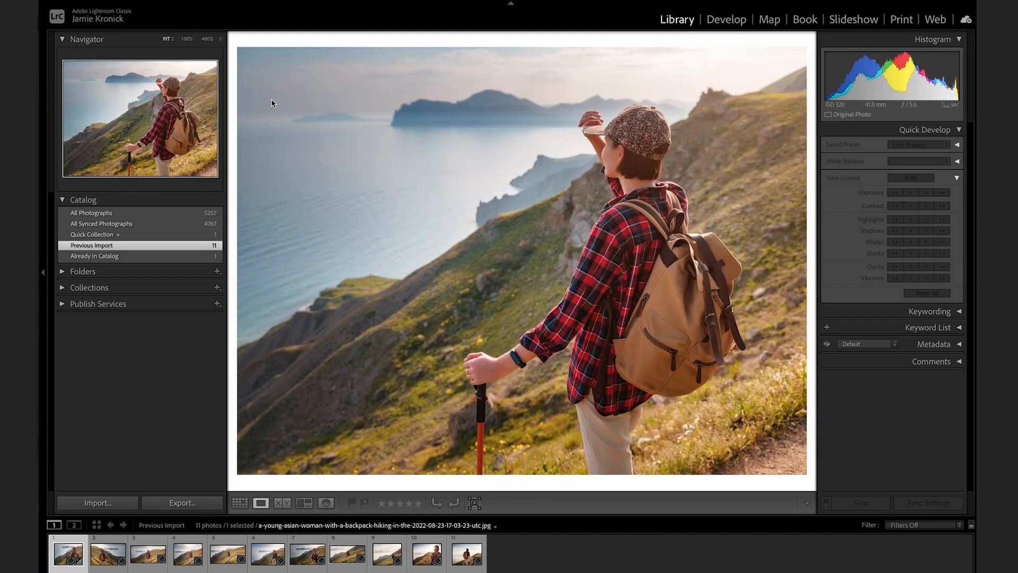
left_click(188, 553)
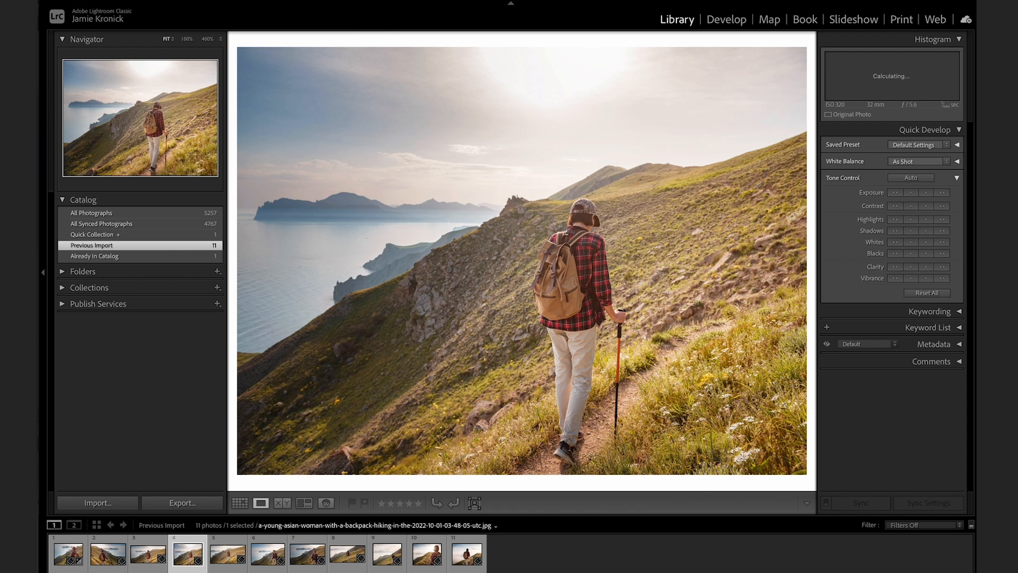
left_click(347, 553)
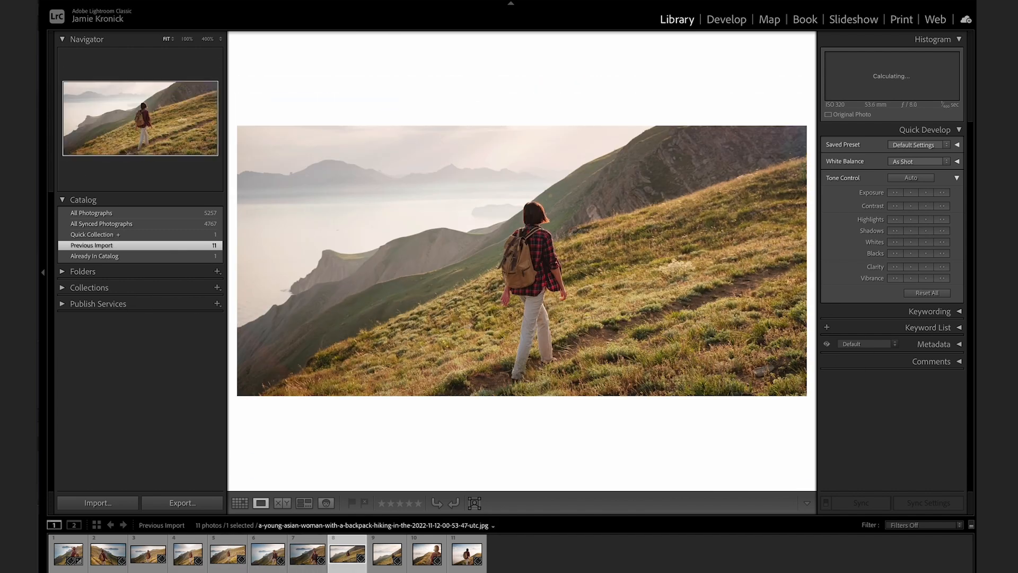
left_click(466, 553)
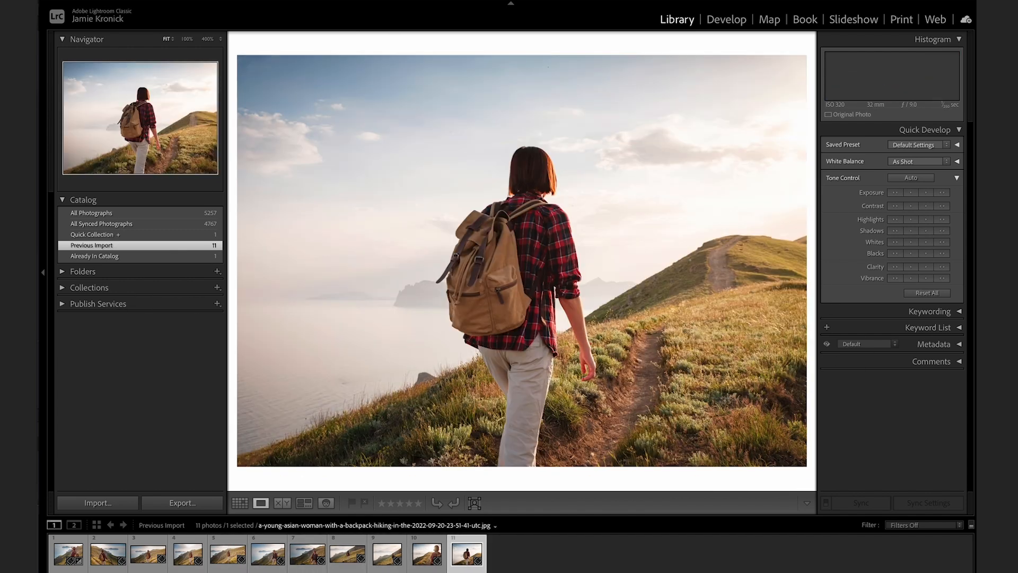
Switch to Develop and drag Exposure rightward to brighten the hiking photo.
left_click(726, 19)
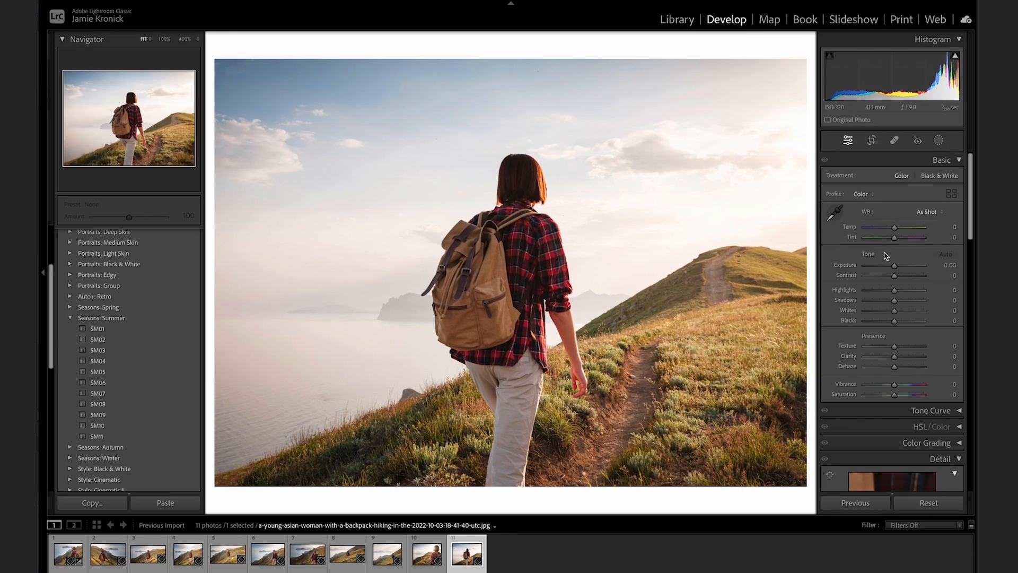
left_click_drag(897, 266, 892, 265)
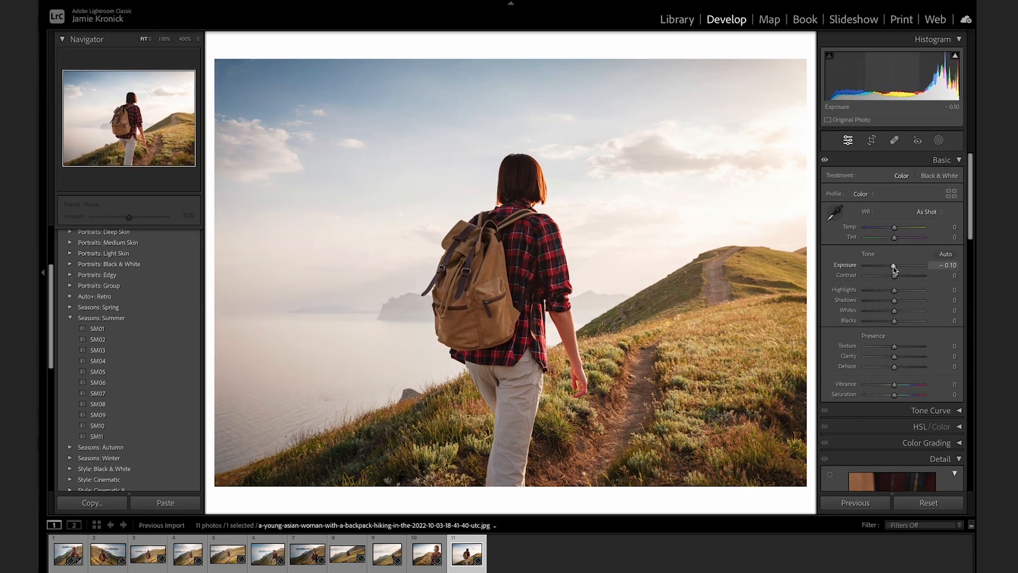
left_click_drag(894, 265, 916, 265)
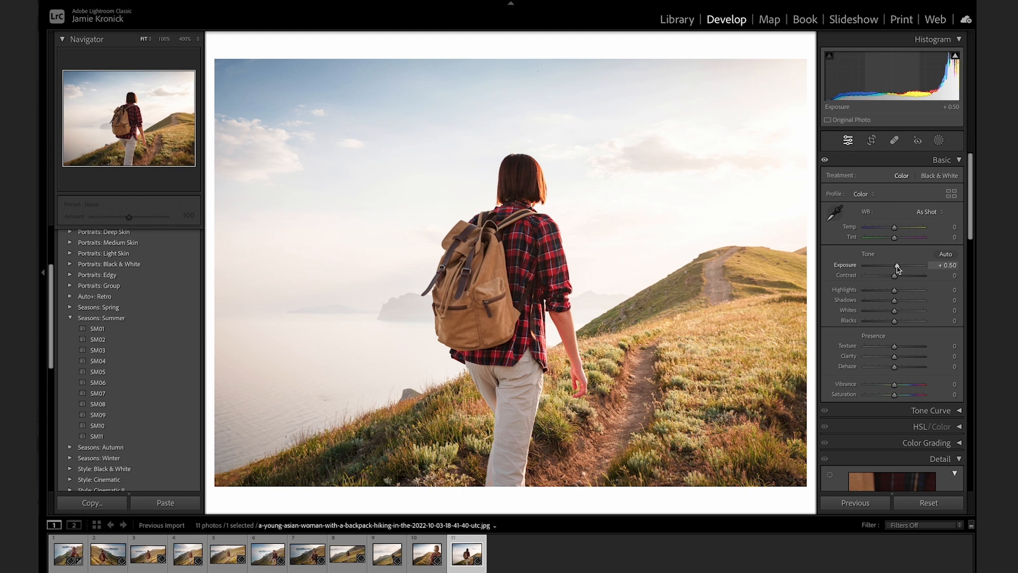
left_click_drag(898, 267, 900, 267)
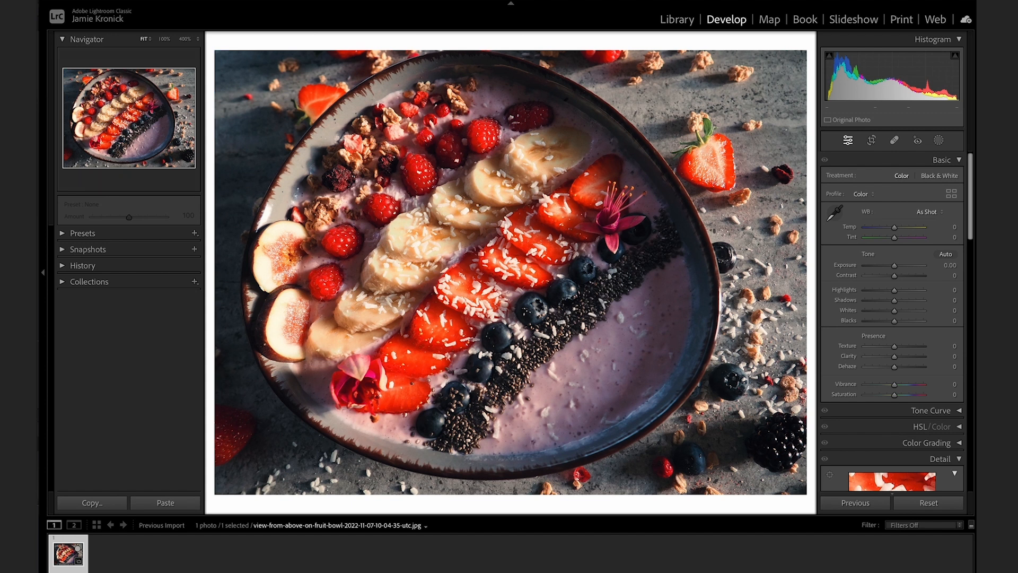
mouse_move(472, 554)
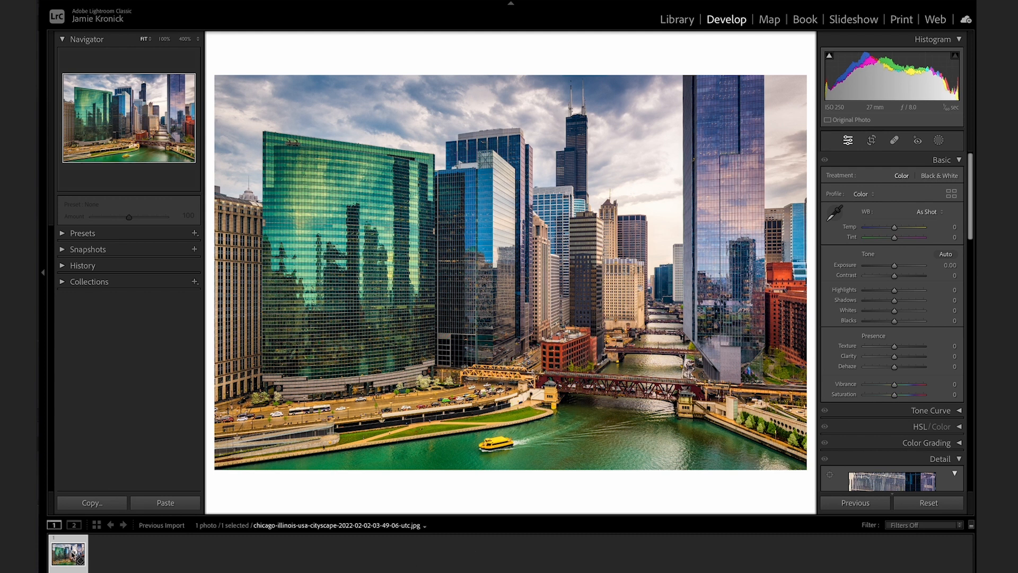
mouse_move(67, 555)
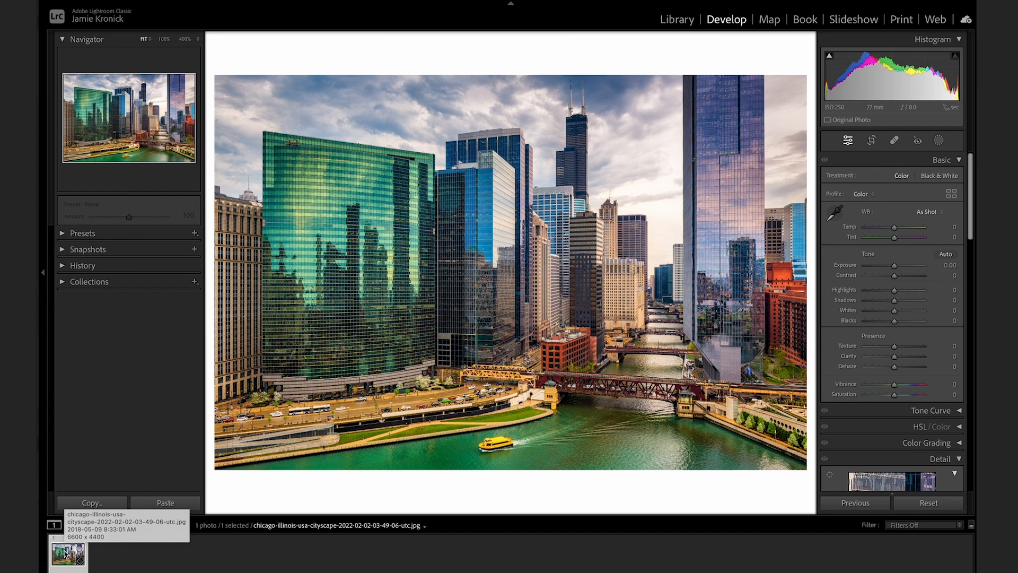
Create a virtual copy of the Chicago river photo and open Copy 1.
right_click(67, 553)
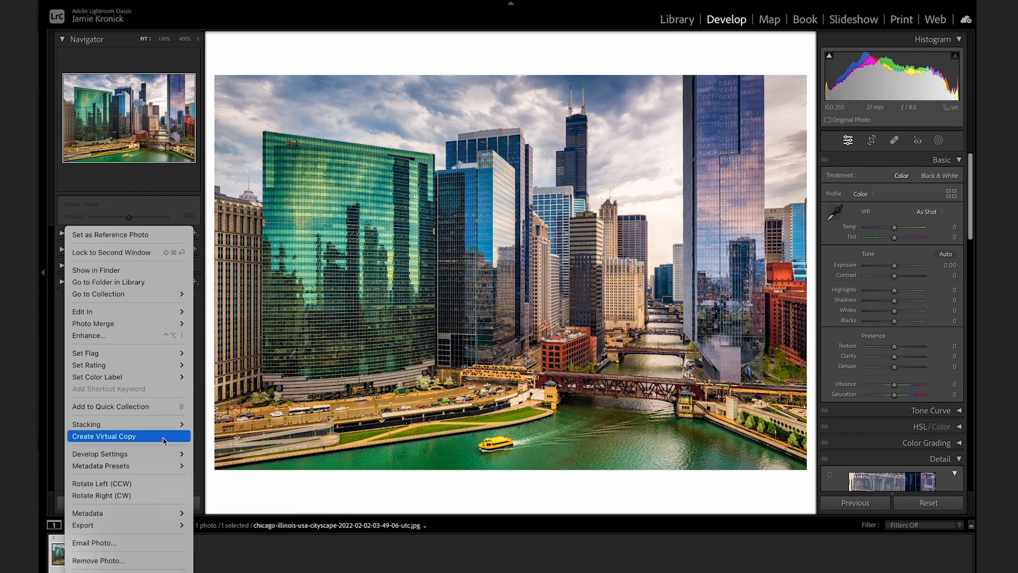
left_click(103, 435)
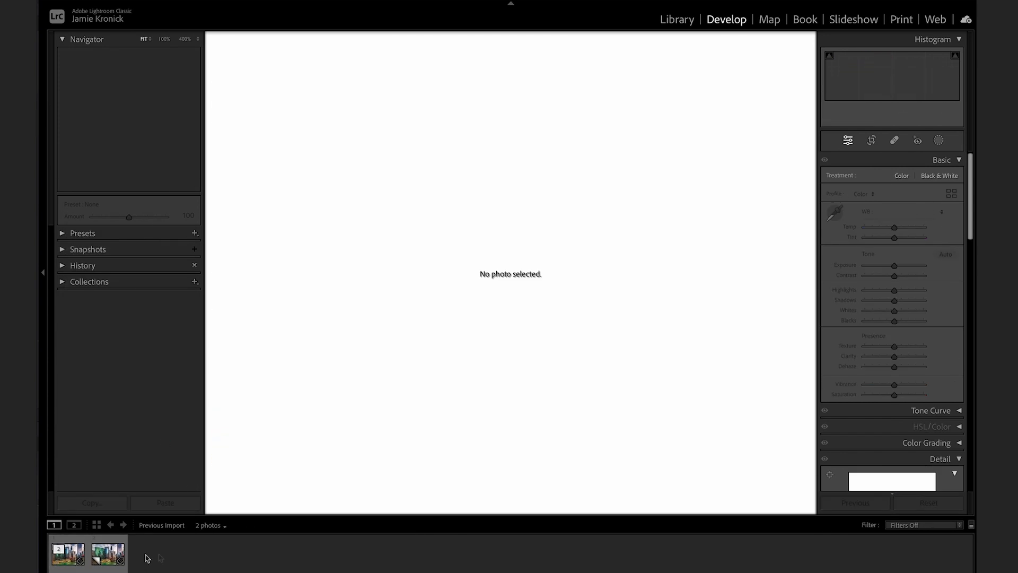
left_click(68, 553)
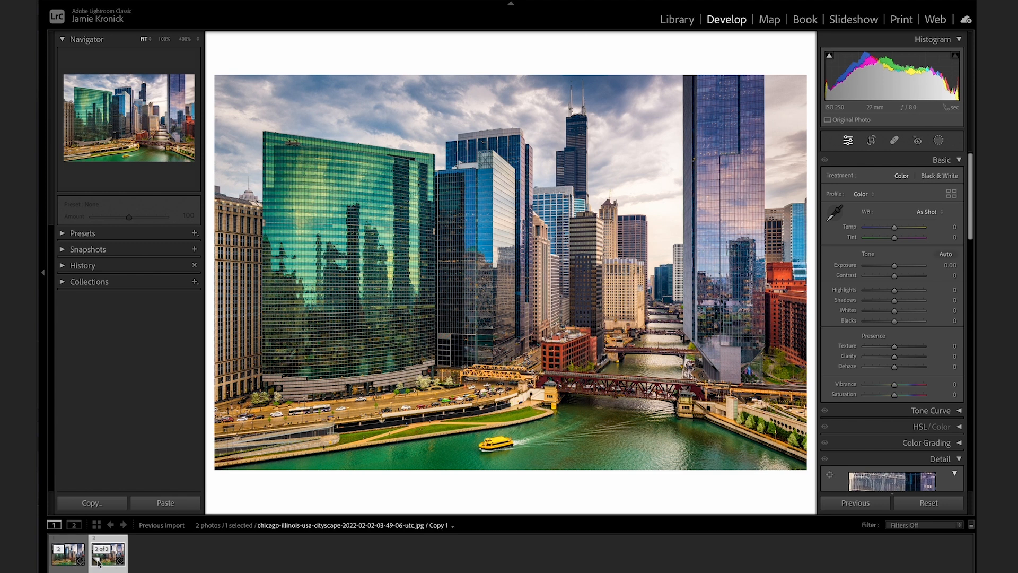
Lower highlights, clarity, whites and vibrance on the copy, then convert it to black and white.
left_click_drag(894, 290, 864, 290)
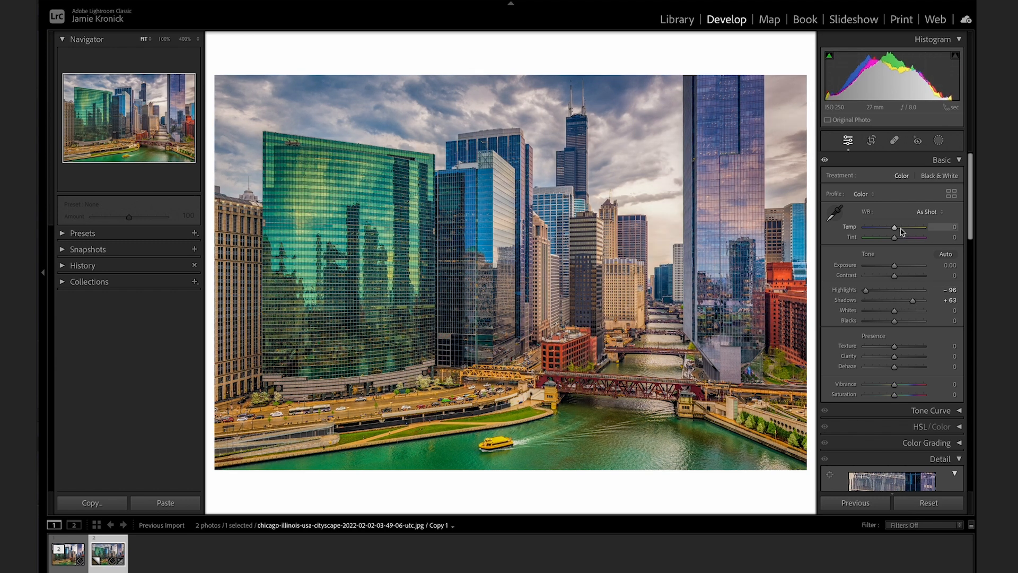
left_click_drag(895, 227, 899, 228)
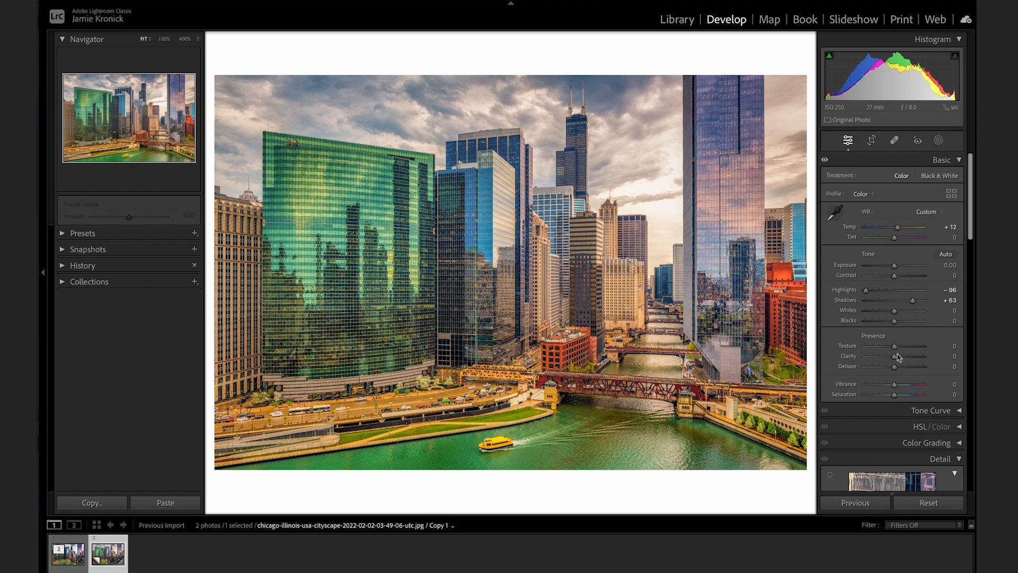
left_click_drag(895, 356, 878, 356)
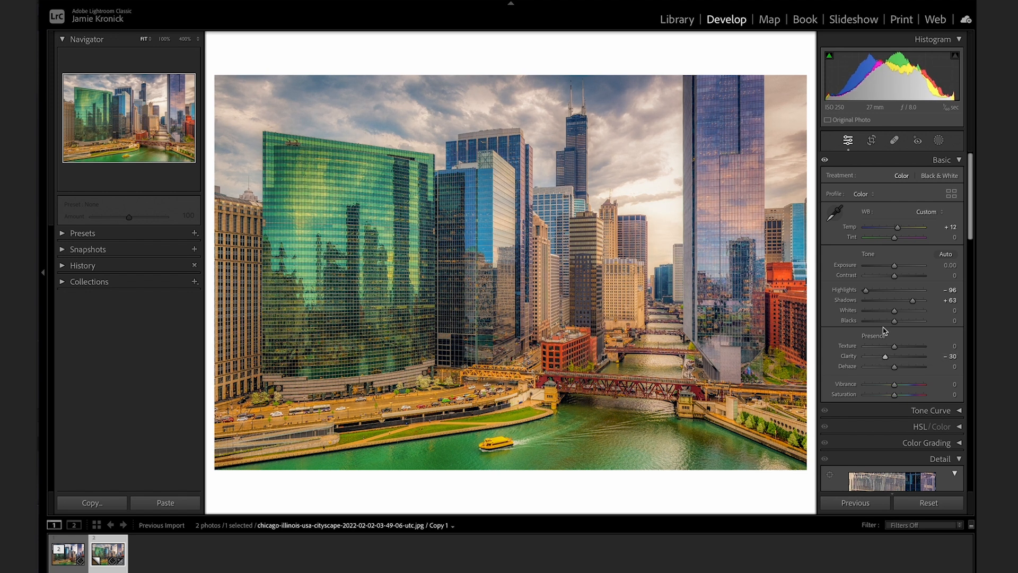
left_click_drag(912, 311, 895, 311)
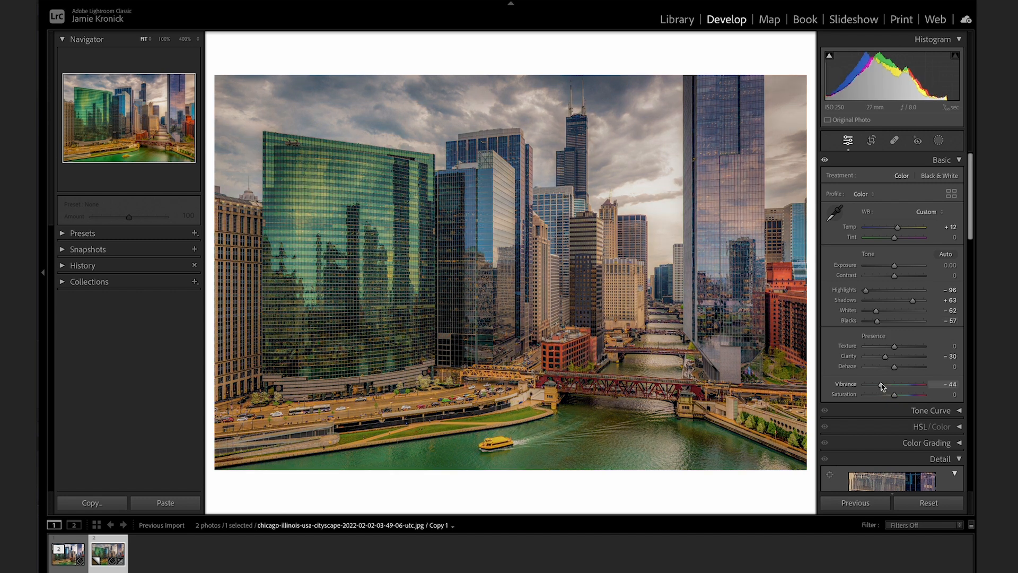
left_click_drag(877, 384, 884, 384)
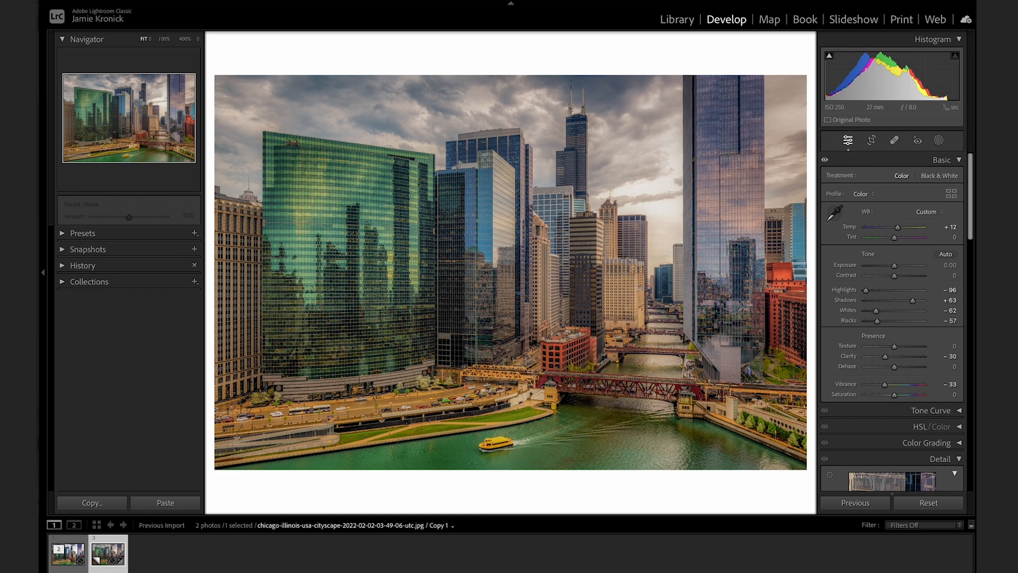
left_click(938, 176)
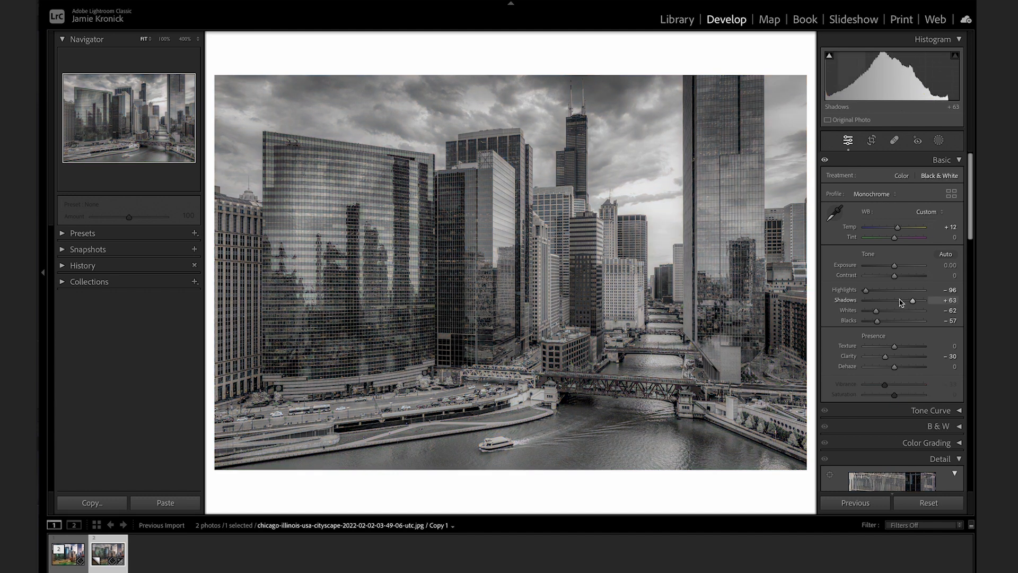
left_click_drag(911, 300, 876, 300)
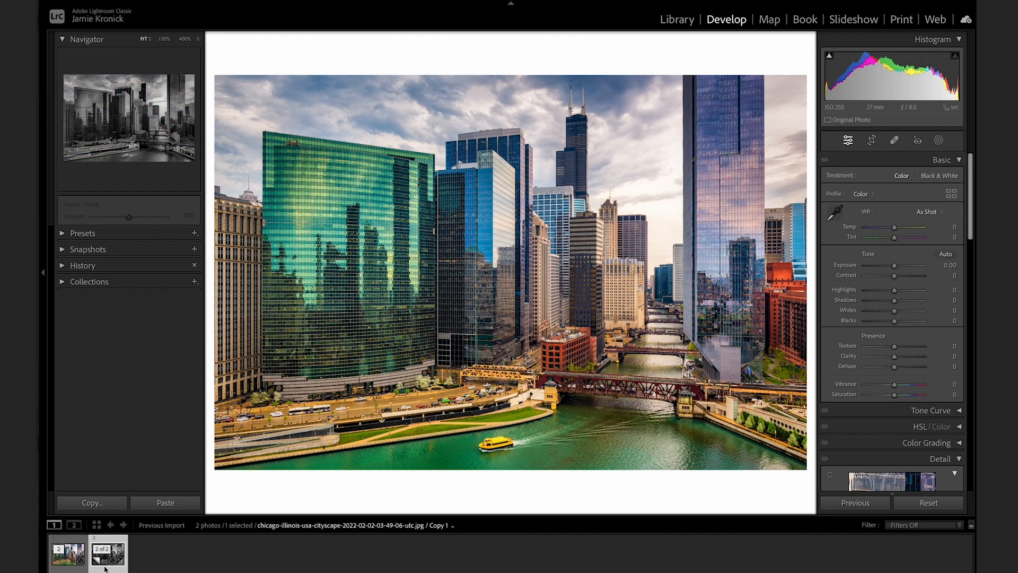
Select the three-skaters photo in the filmstrip to open it in Develop.
left_click(68, 553)
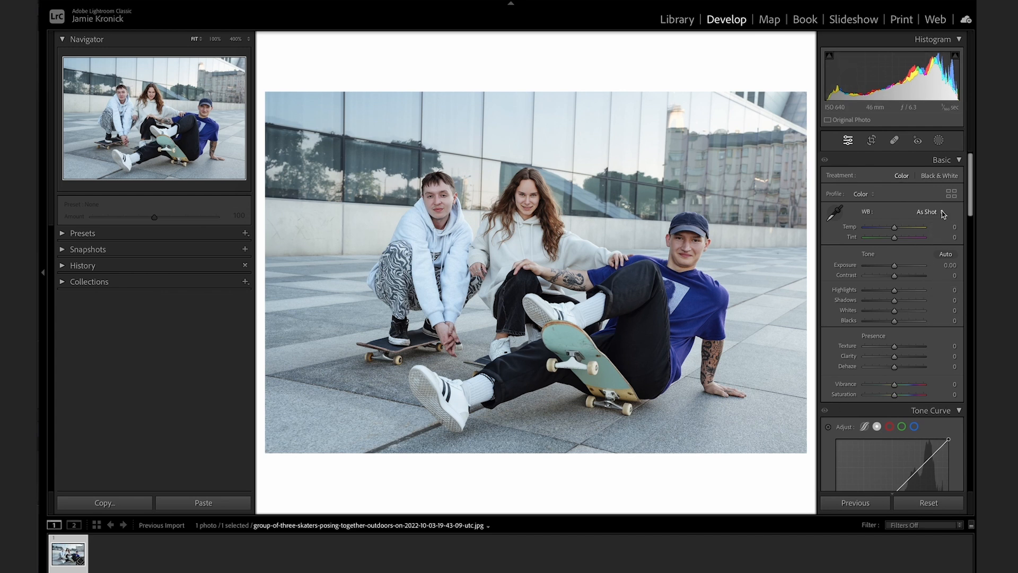
Reset Temp and sample the grey wall with the eyedropper, giving Temp +7 and Tint +15.
left_click(928, 211)
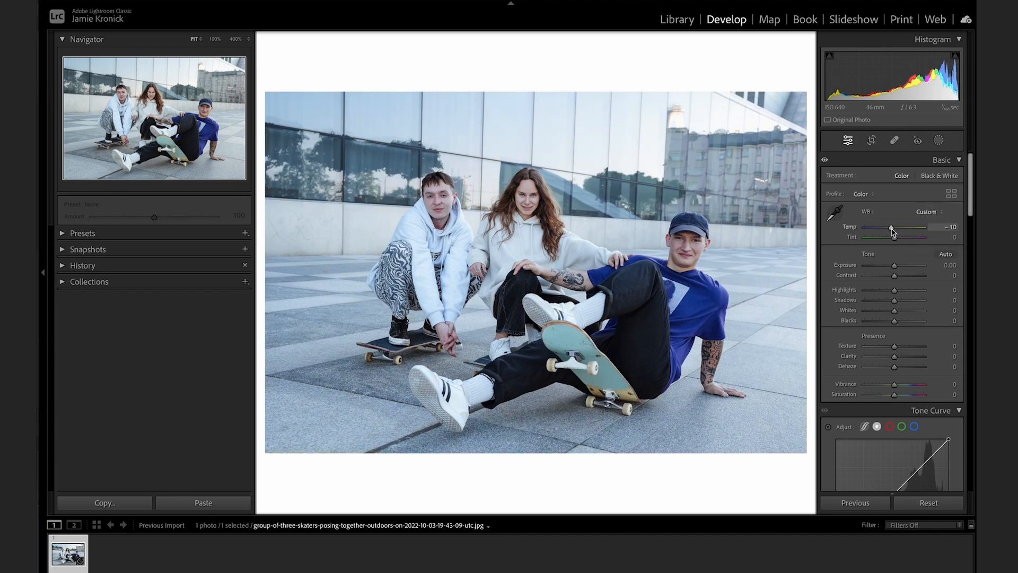
left_click_drag(891, 227, 895, 227)
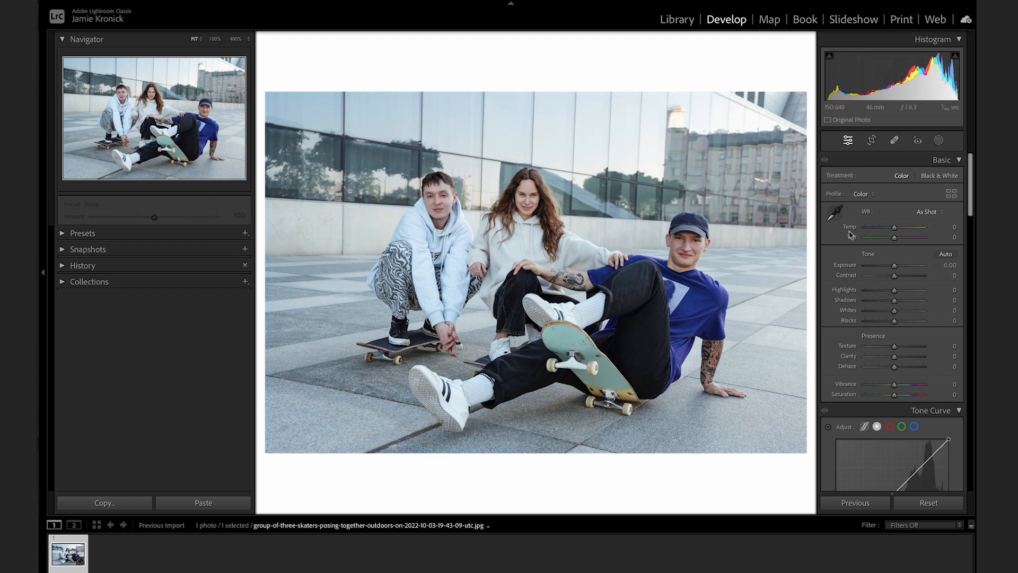
mouse_move(843, 221)
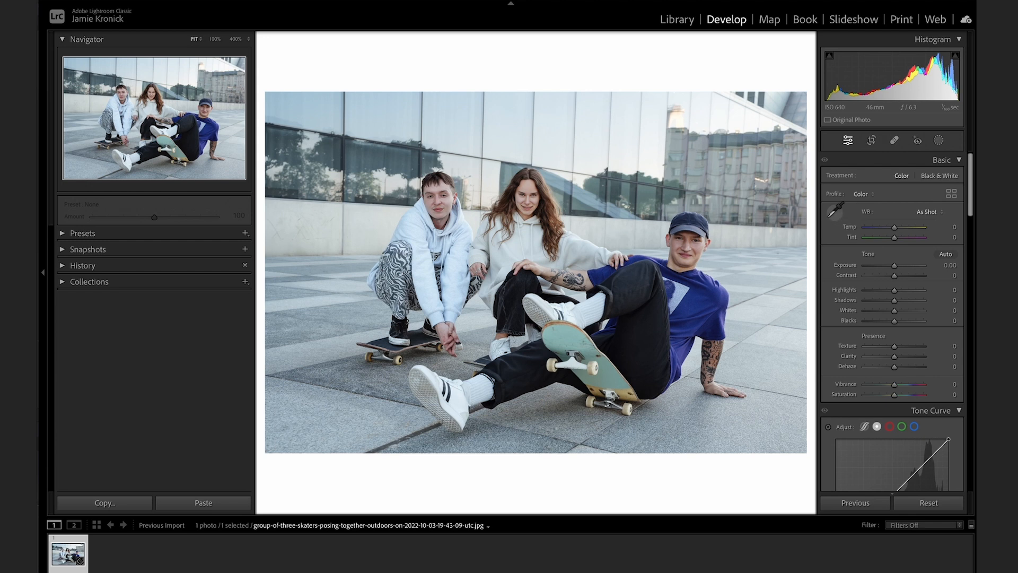
left_click(838, 211)
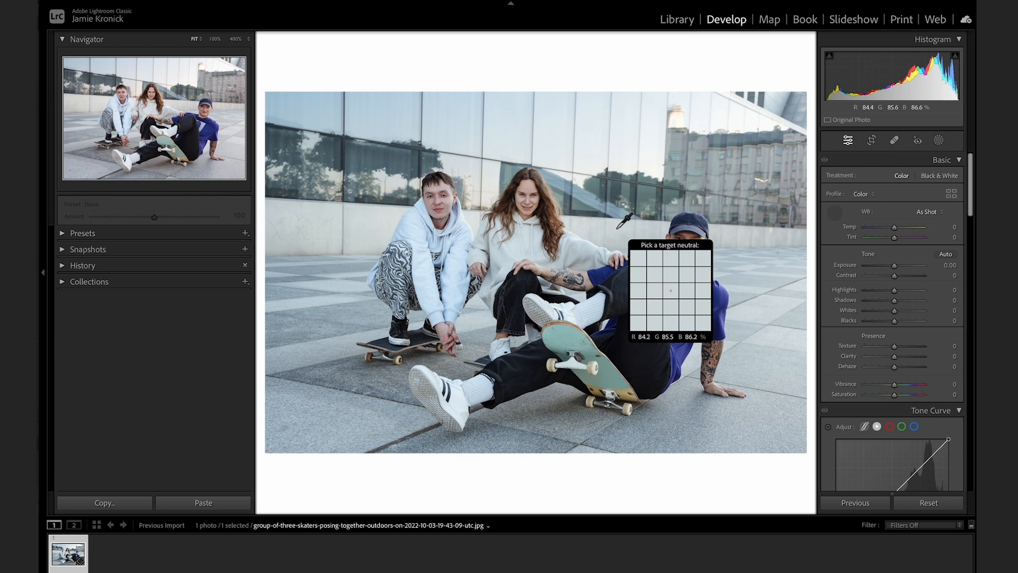
left_click(671, 291)
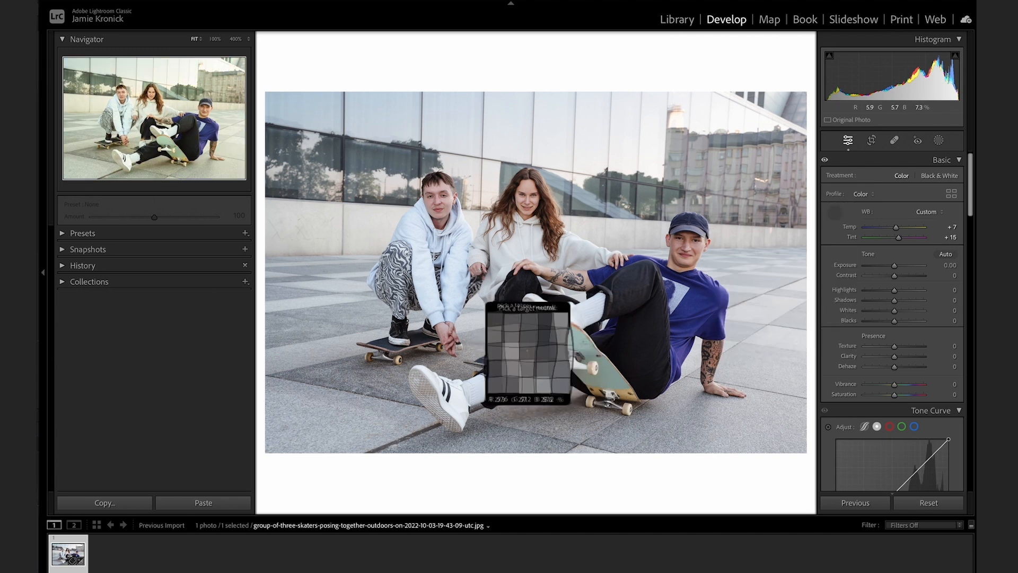
left_click(526, 351)
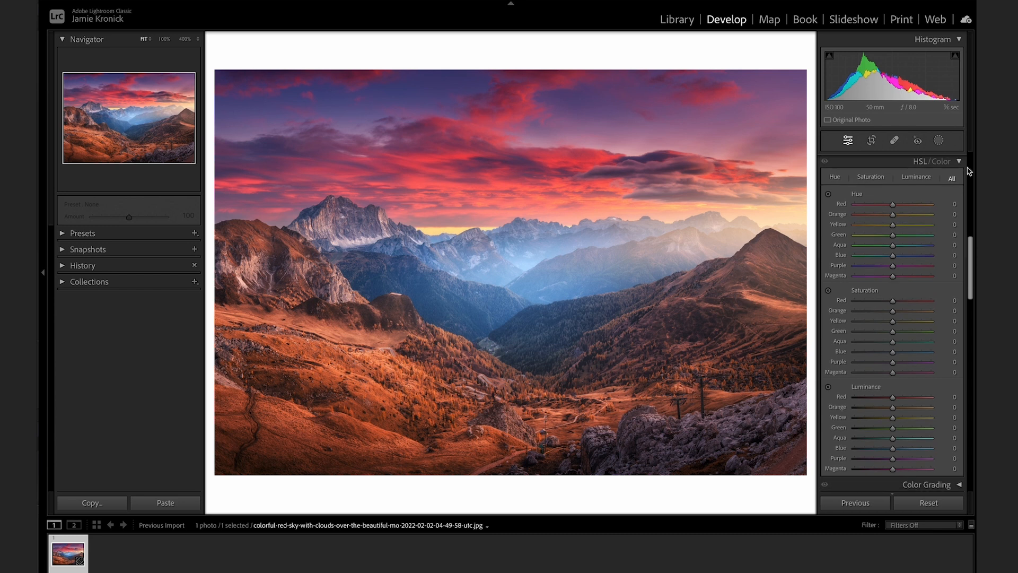
mouse_move(535, 244)
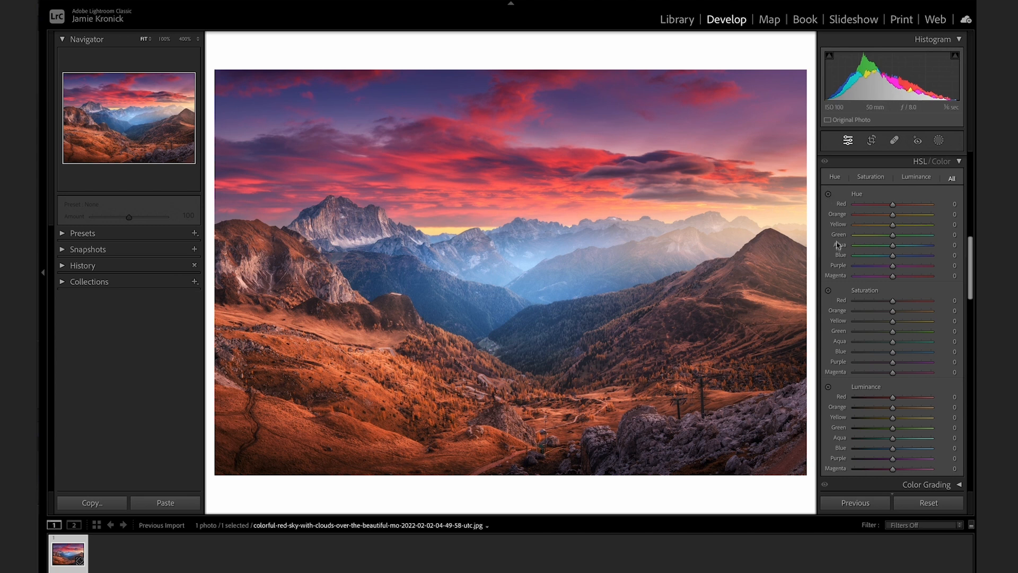
mouse_move(833, 388)
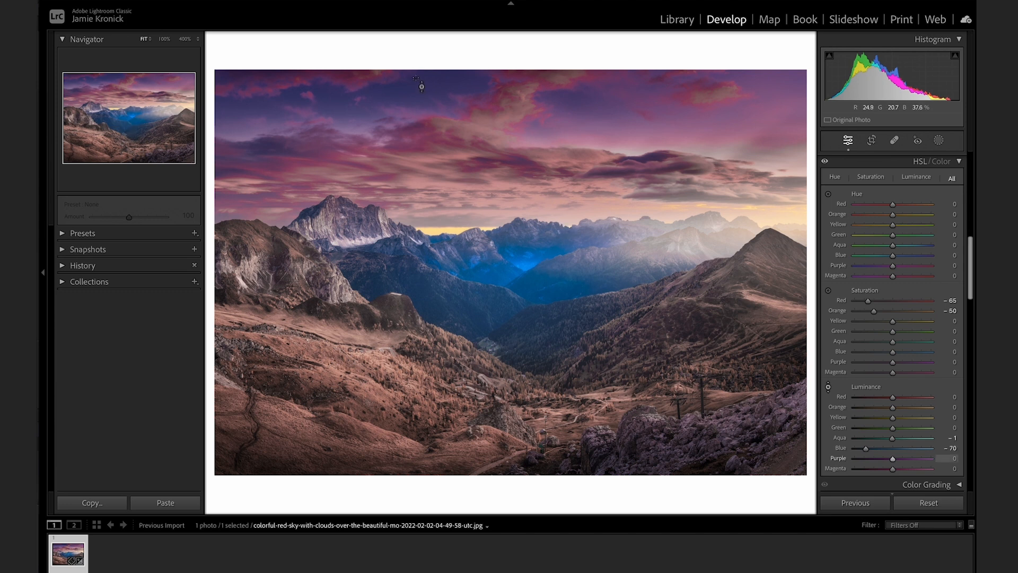
Darken the sky's blue tones by dragging on the sky with the targeted adjustment tool.
left_click_drag(870, 448, 891, 448)
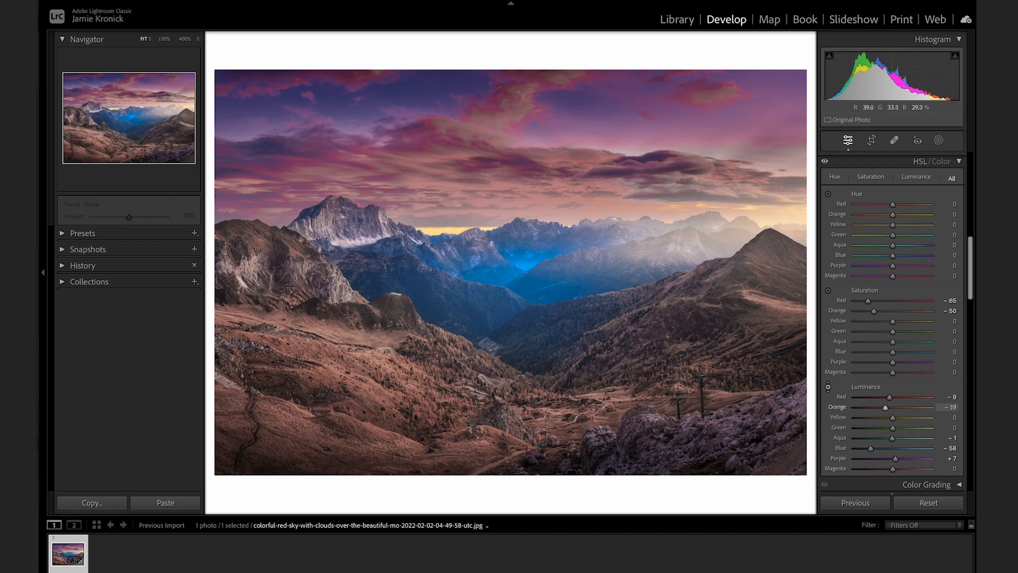
left_click_drag(883, 407, 906, 407)
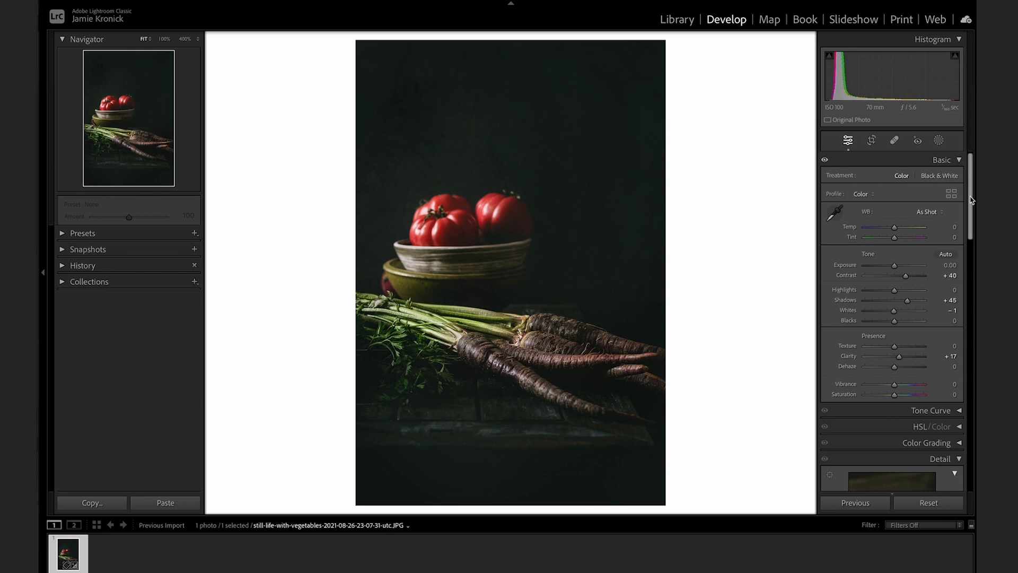
In Detail, raise the sharpening Amount to 110 and narrow the Radius to 0.6.
scroll("down", 3)
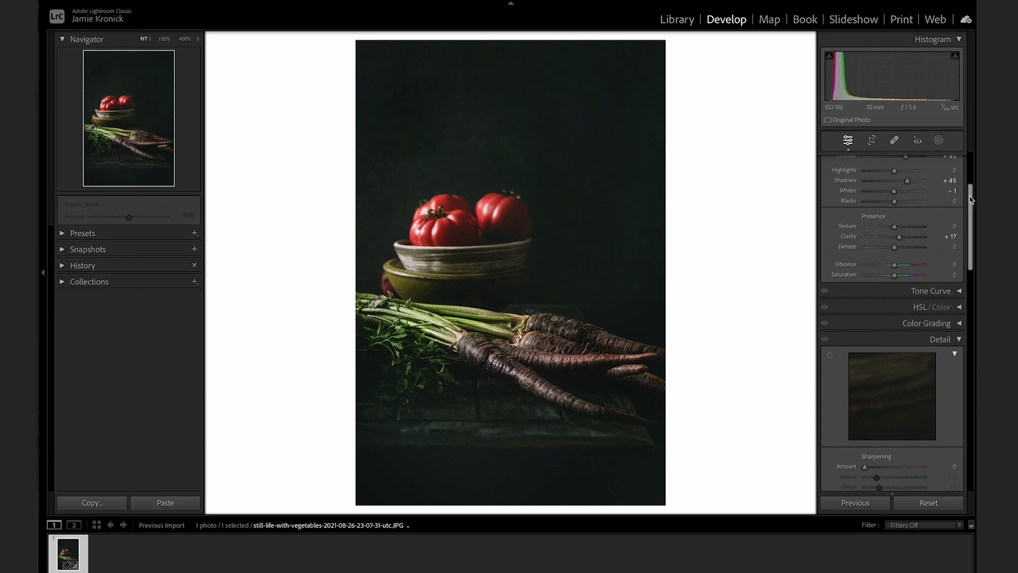
scroll("down", 3)
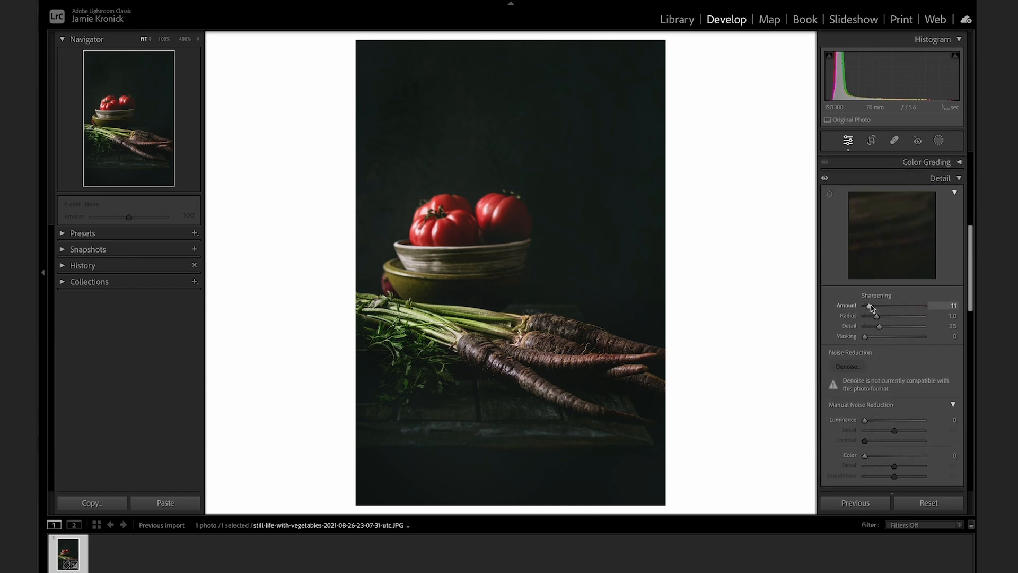
left_click_drag(872, 305, 914, 306)
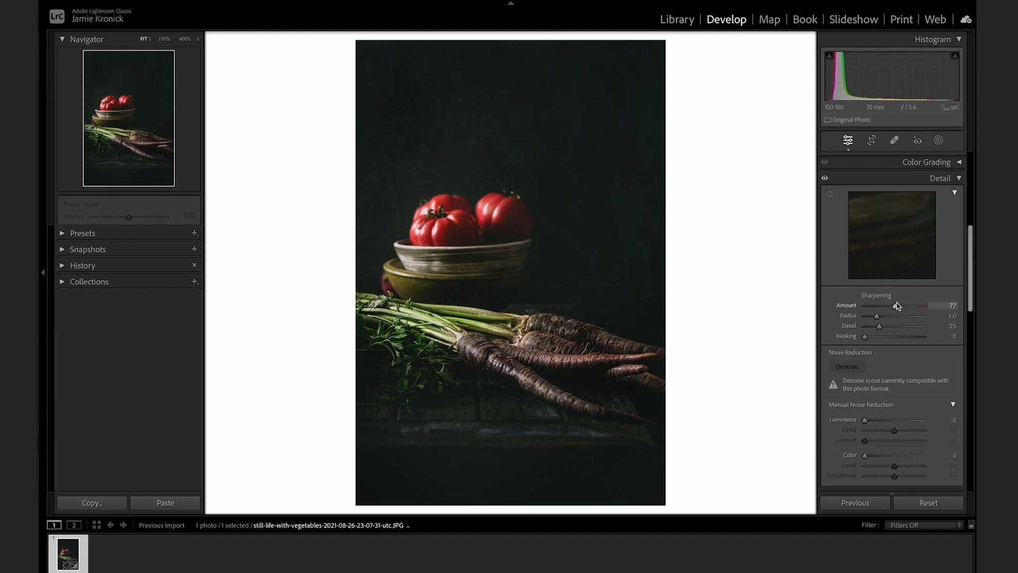
left_click_drag(916, 306, 910, 305)
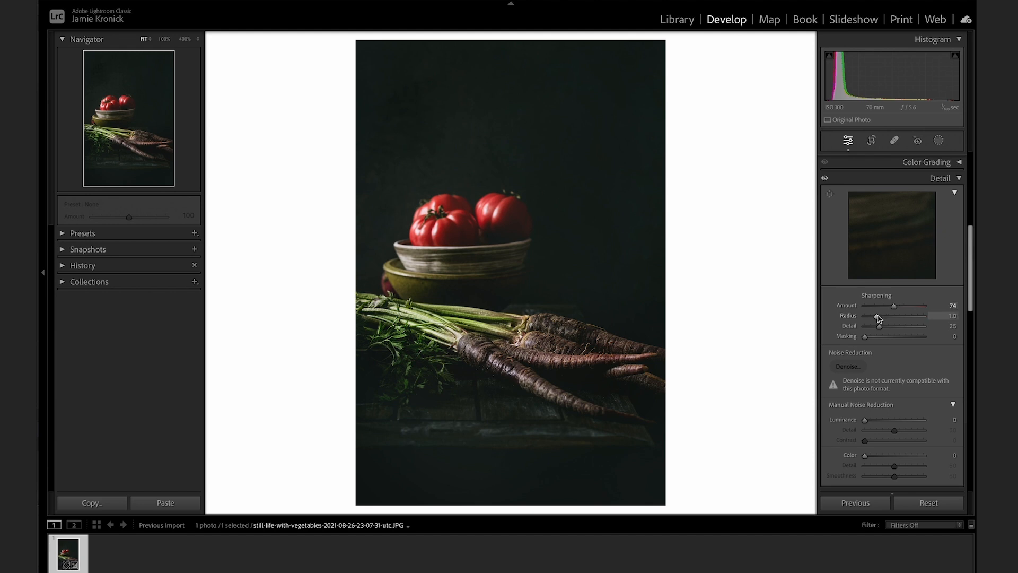
left_click_drag(895, 325, 880, 326)
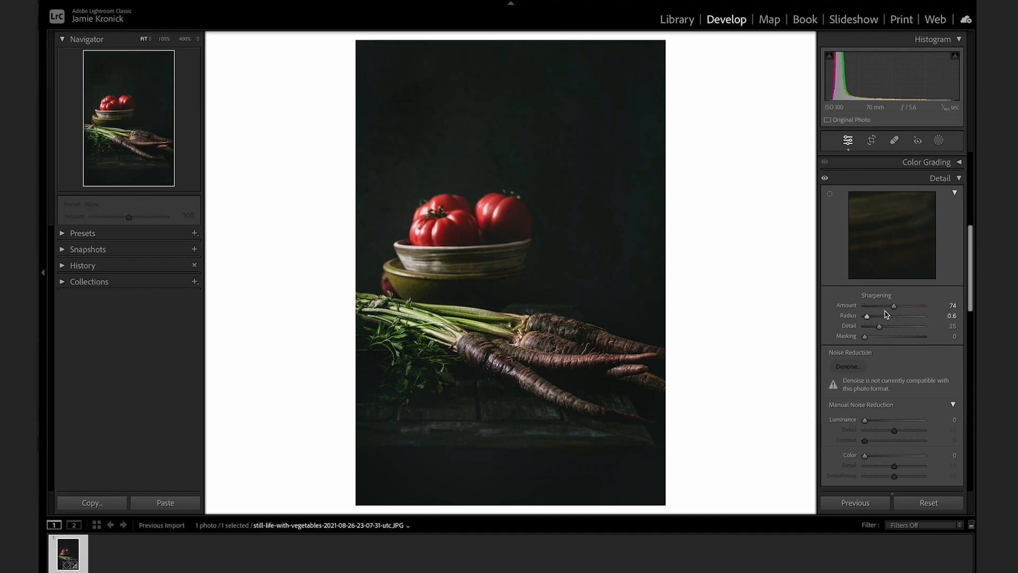
left_click_drag(894, 306, 909, 306)
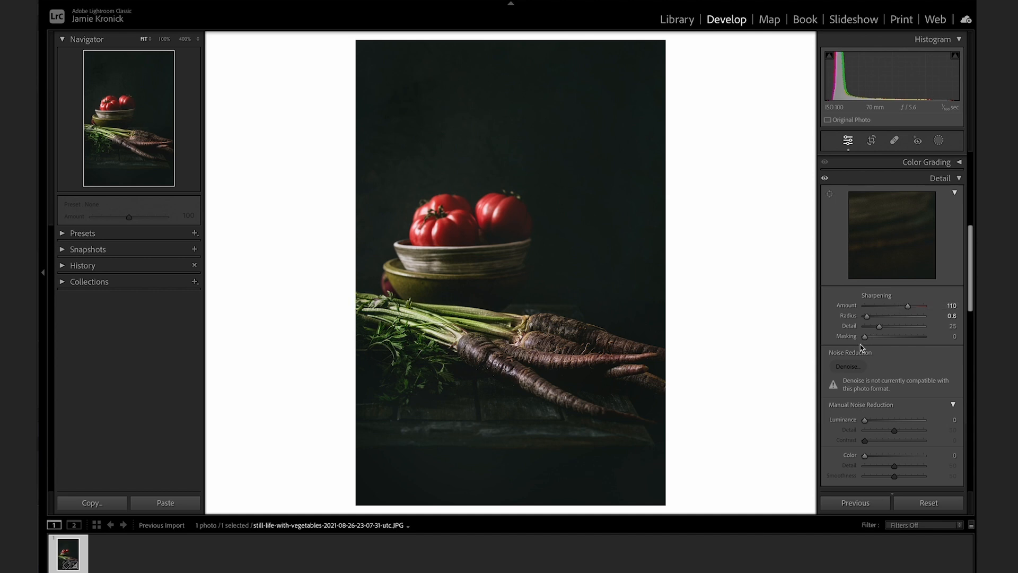
Raise sharpening Masking to 87 while previewing the mask.
left_click_drag(864, 336, 869, 336)
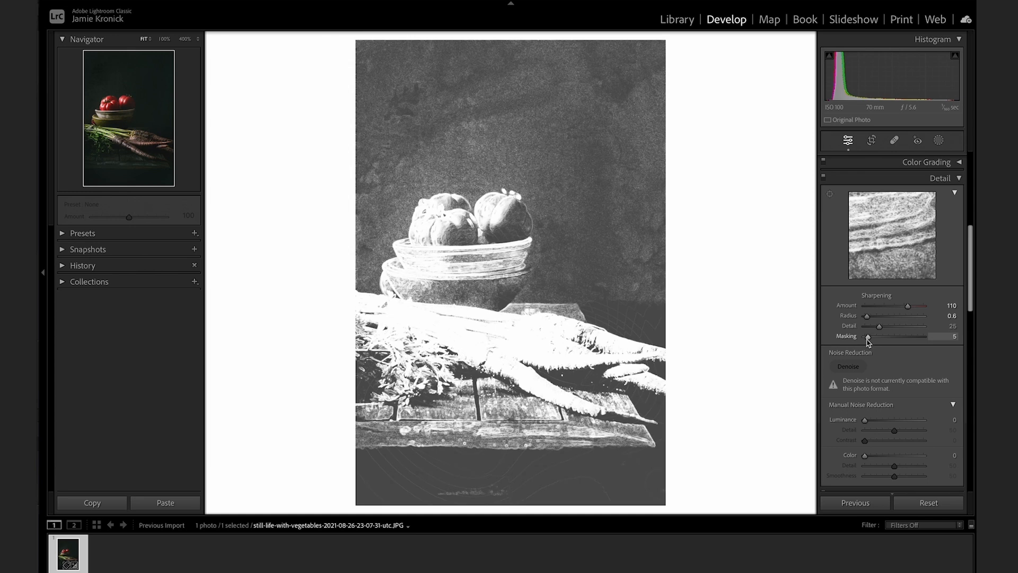
left_click_drag(867, 336, 871, 336)
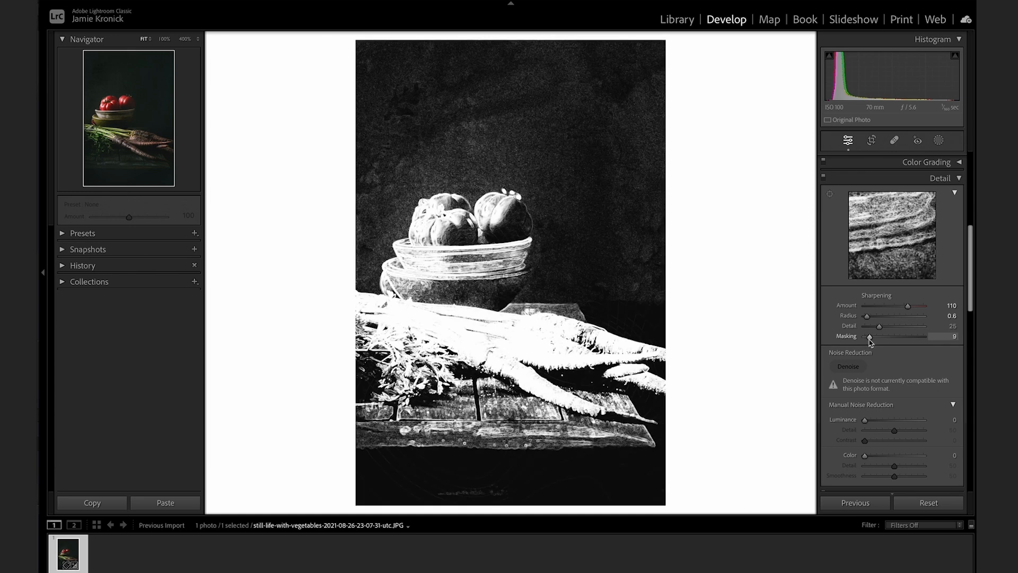
left_click_drag(872, 335, 899, 335)
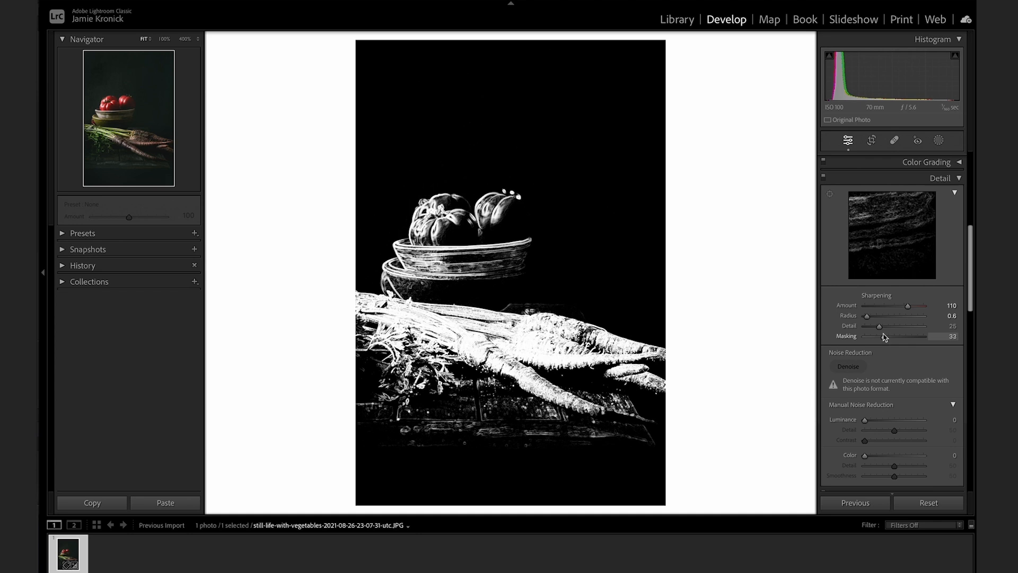
left_click_drag(900, 336, 930, 331)
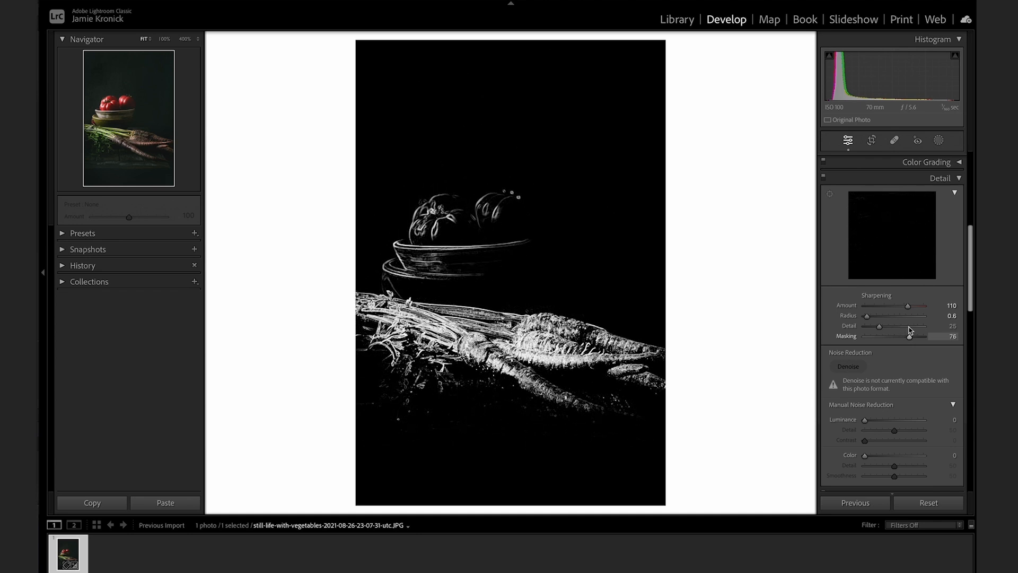
left_click_drag(909, 335, 917, 336)
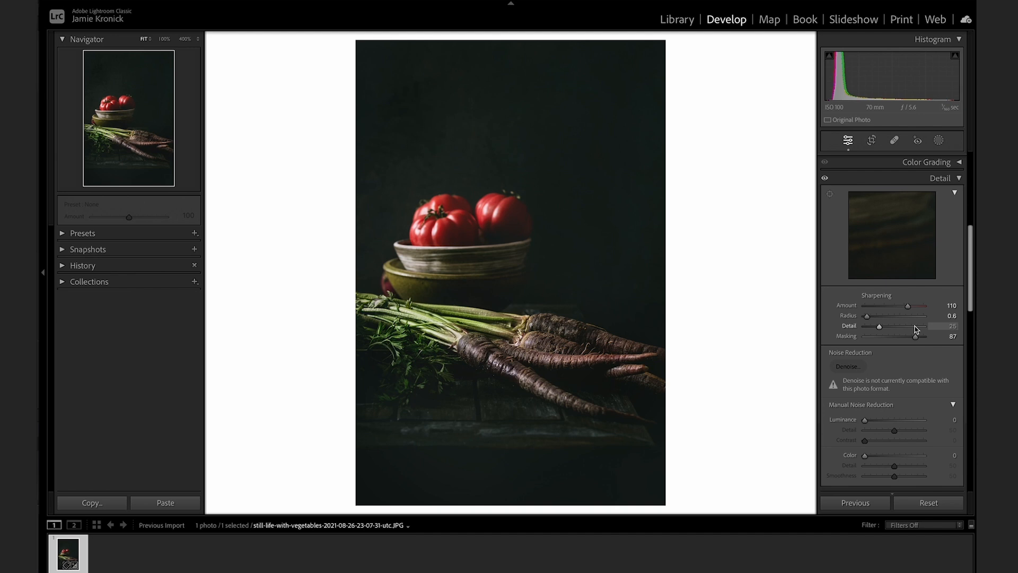
In the Basic panel, raise Whites to about +50 while watching the clipping preview.
left_click(941, 159)
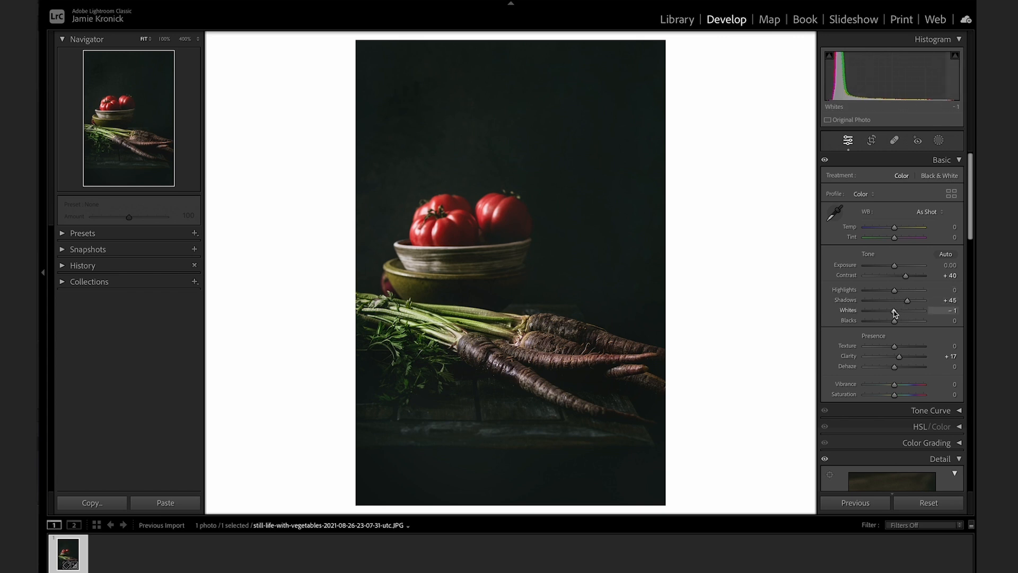
left_click_drag(895, 313, 907, 313)
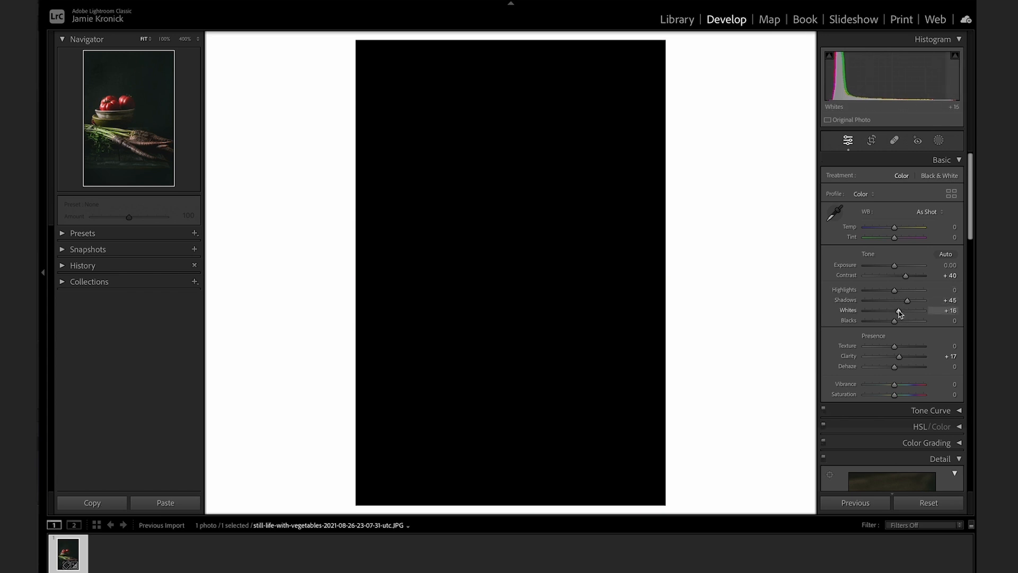
left_click_drag(894, 318, 912, 318)
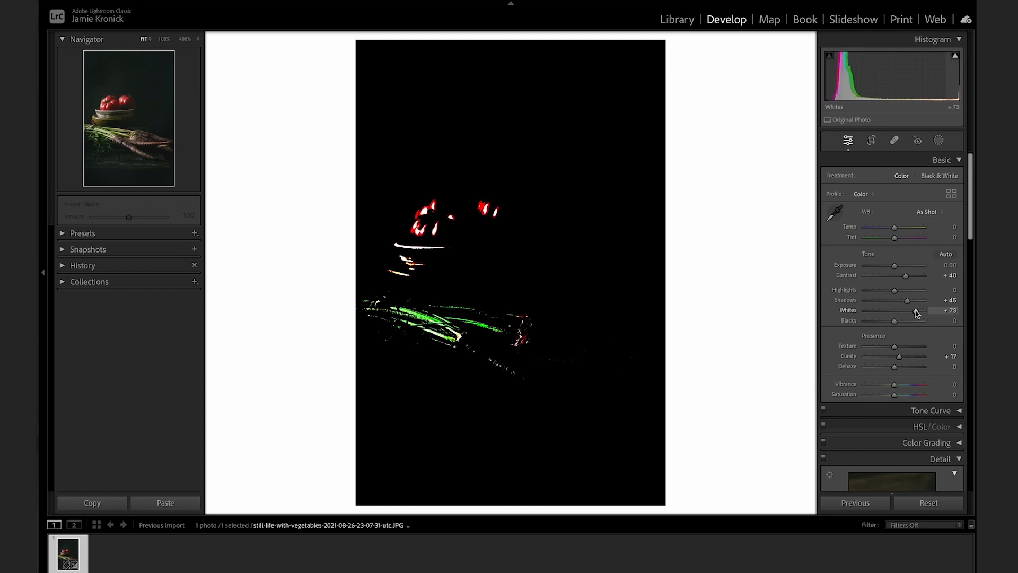
left_click_drag(906, 315, 922, 315)
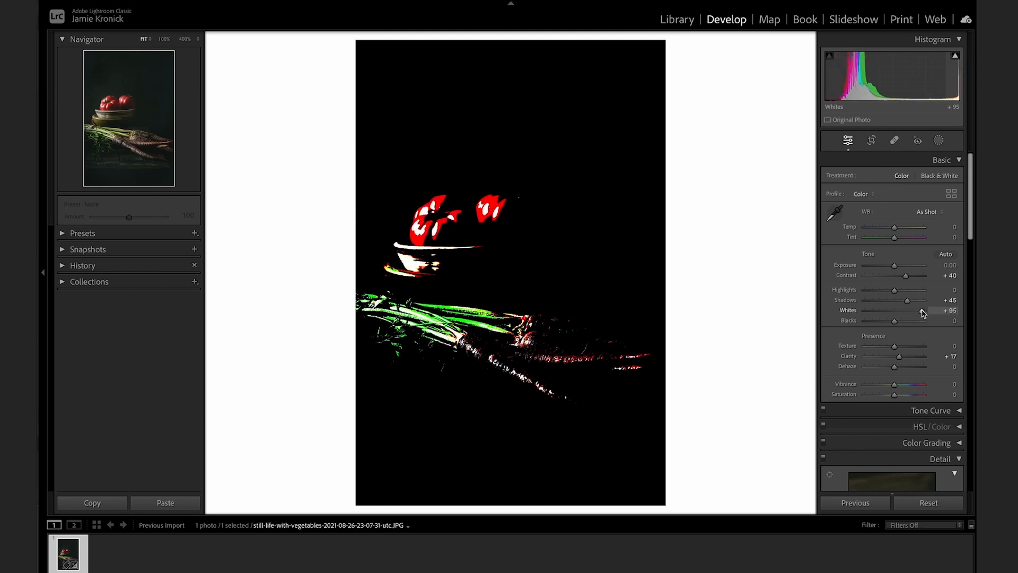
left_click_drag(930, 311, 908, 310)
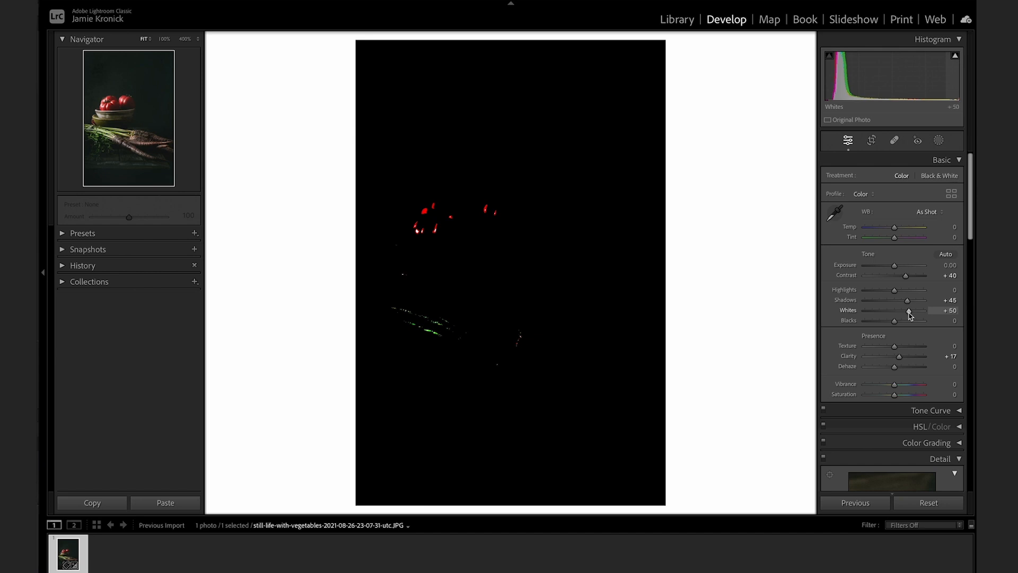
left_click_drag(910, 315, 894, 318)
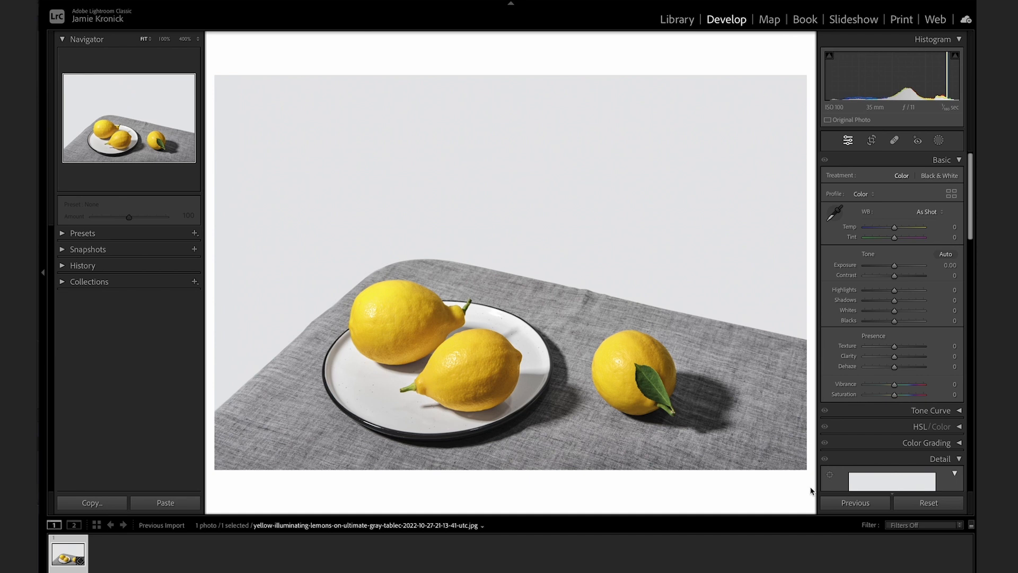
Activate the Crop Overlay tool to show the crop and straighten grid.
left_click(872, 140)
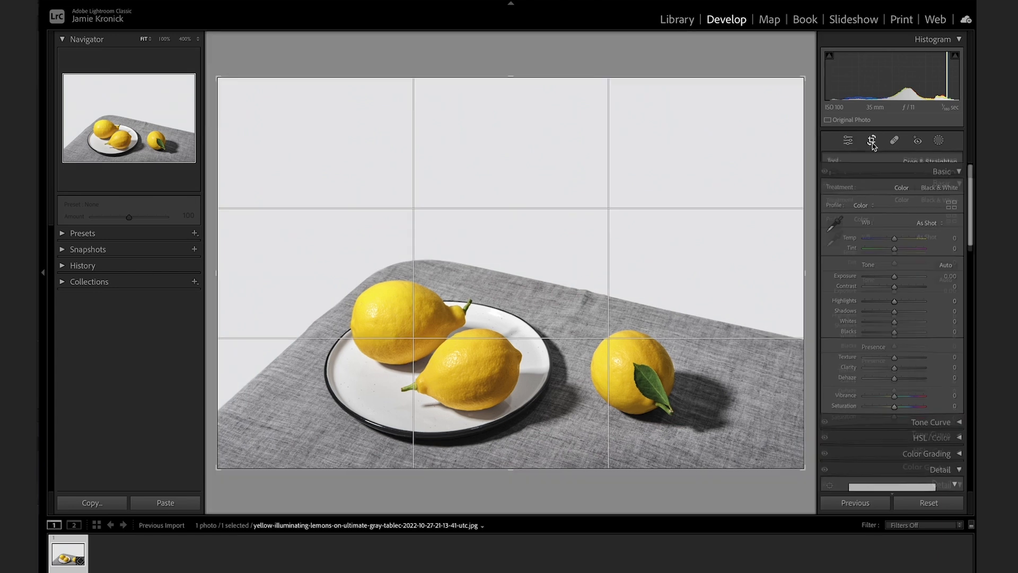
left_click(872, 140)
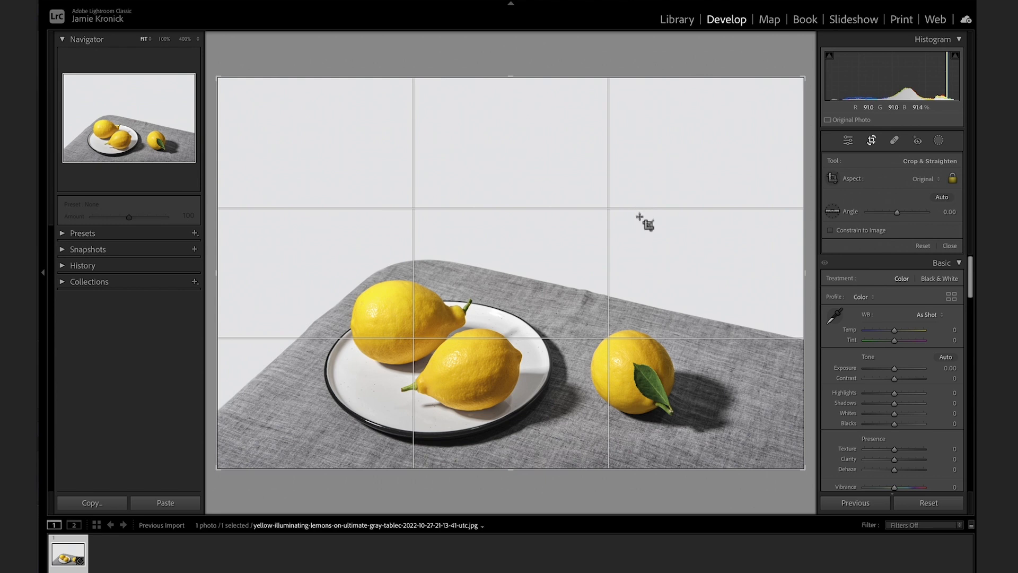
mouse_move(615, 182)
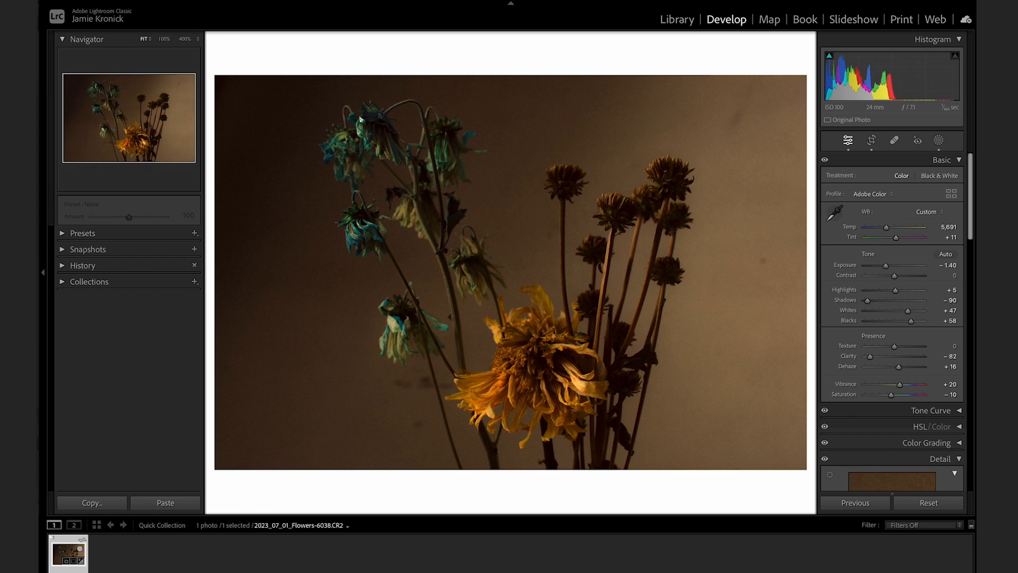
Toggle Enable Profile Corrections on and off in Lens Corrections to compare.
scroll("down", 3)
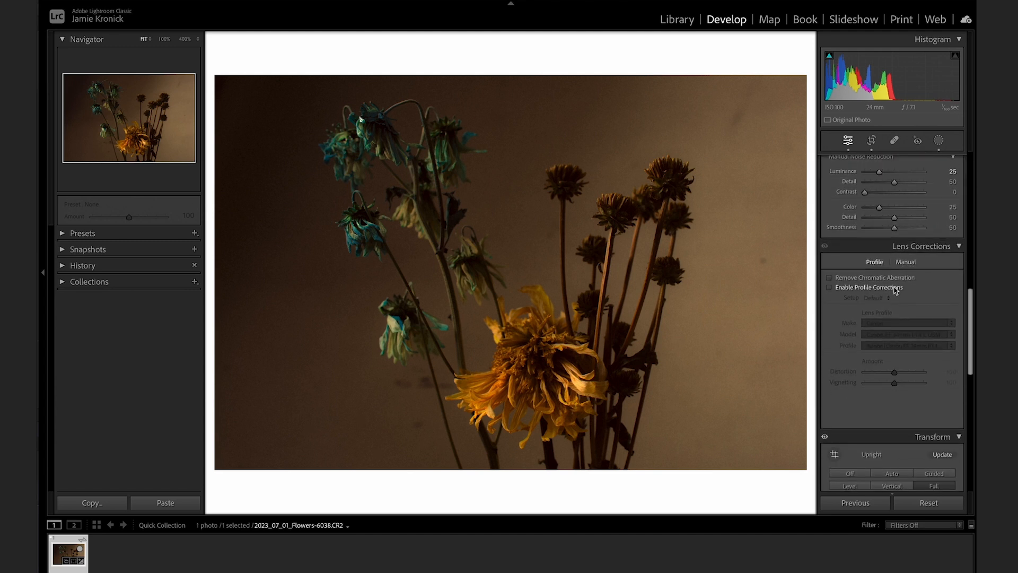
left_click(829, 287)
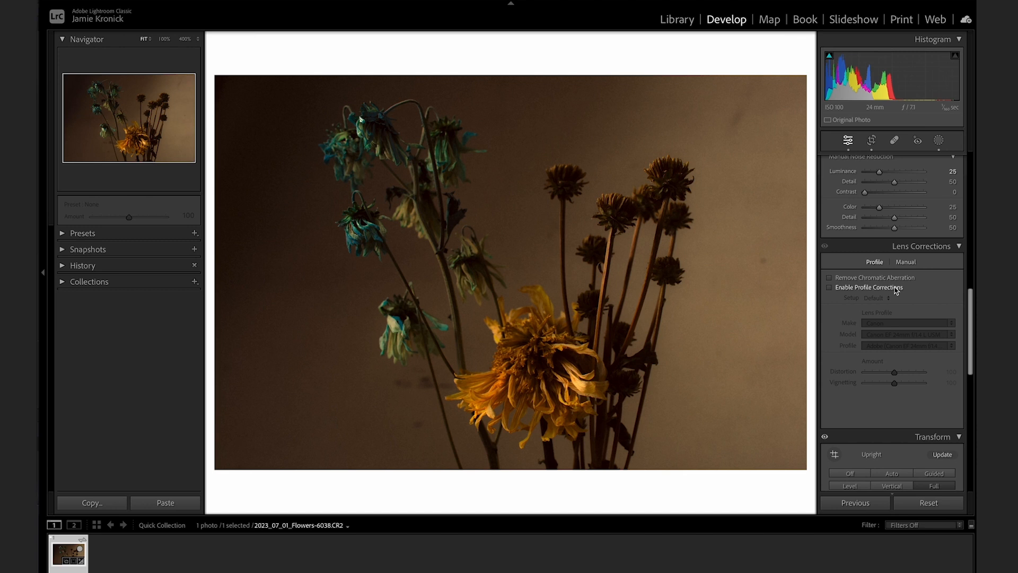
left_click(830, 287)
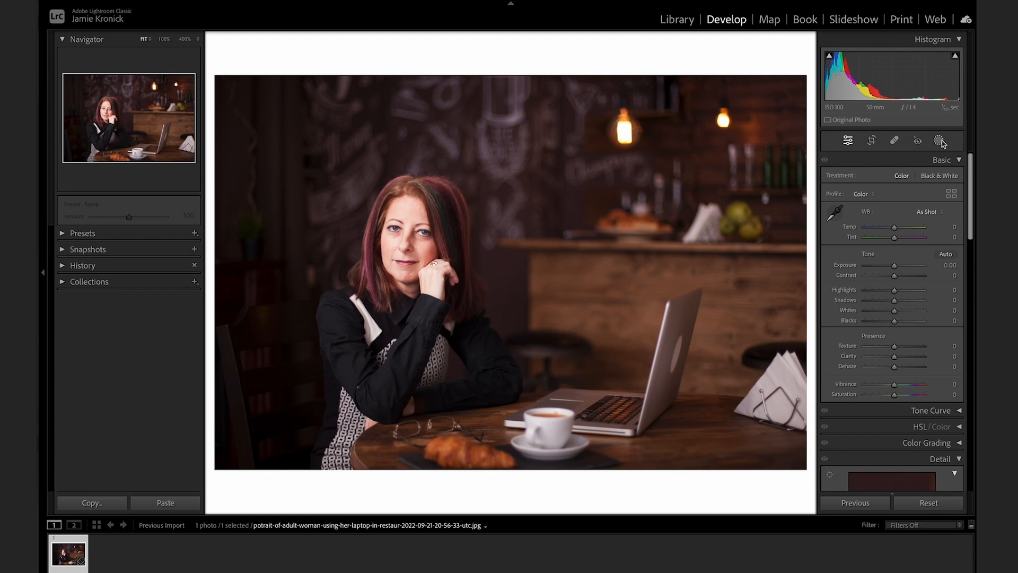
Add a Subject mask on the woman, raise its Shadows to 81 and adjust Clarity.
left_click(938, 140)
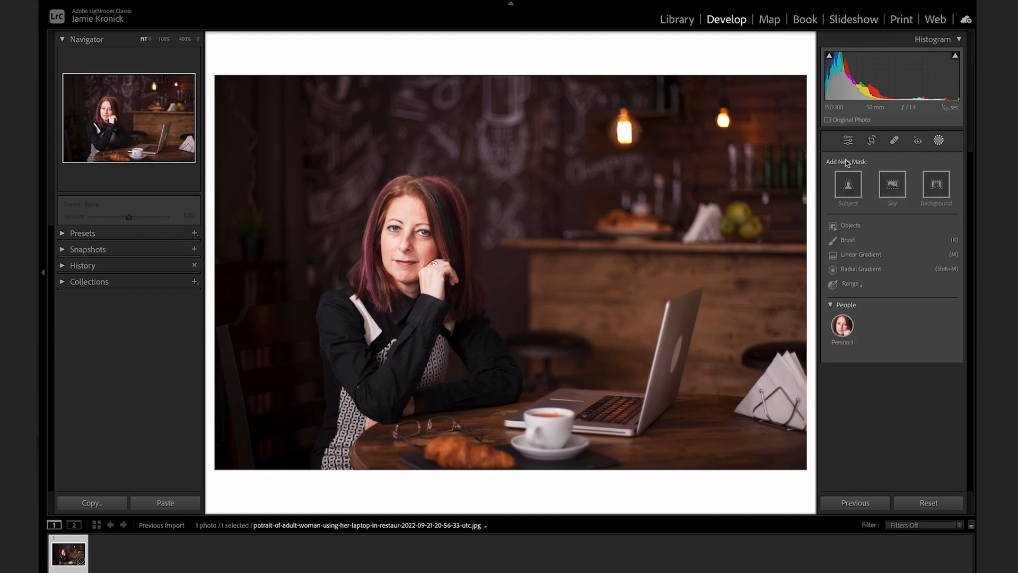
left_click(847, 188)
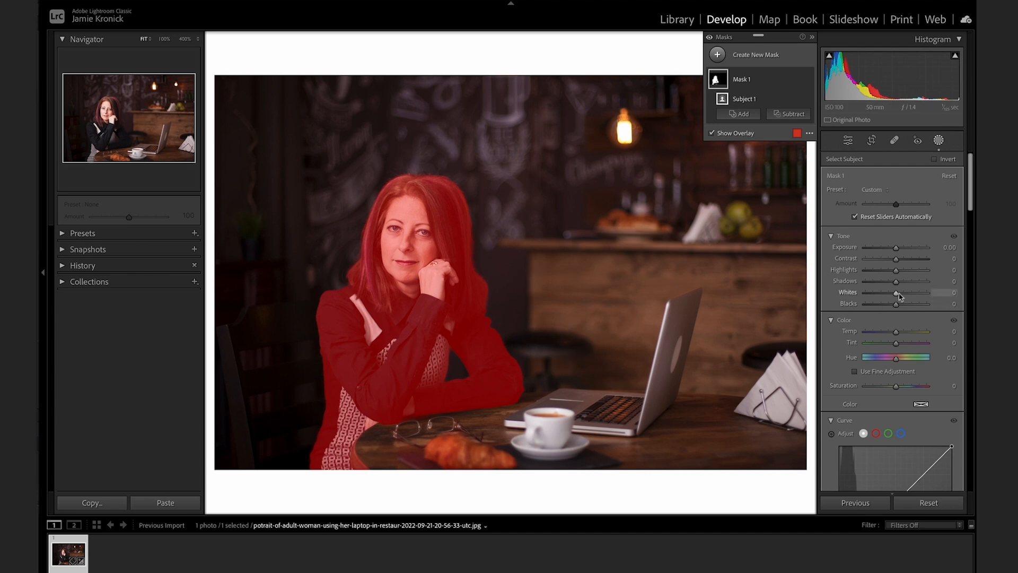
left_click_drag(896, 281, 921, 280)
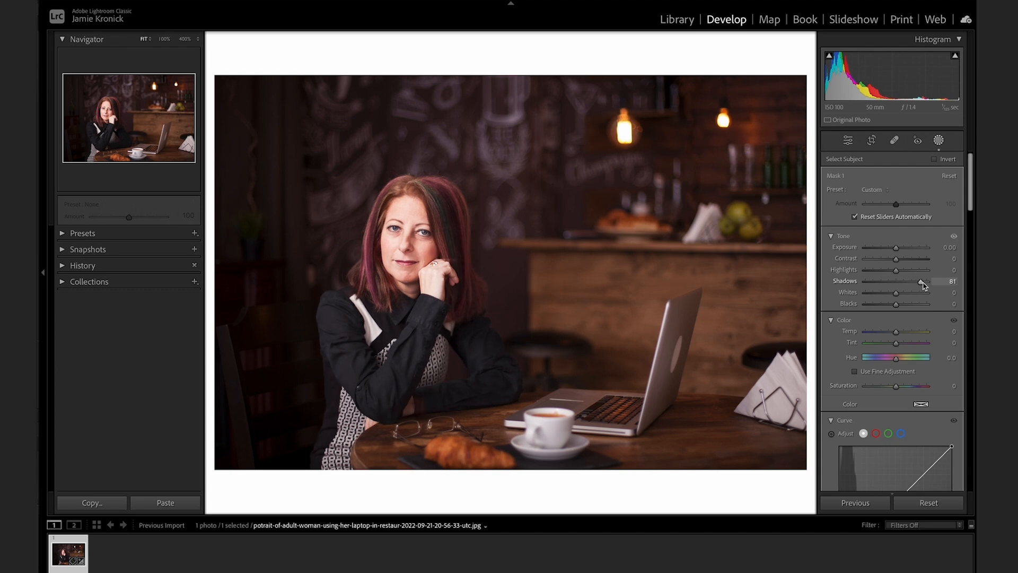
left_click_drag(897, 292, 893, 293)
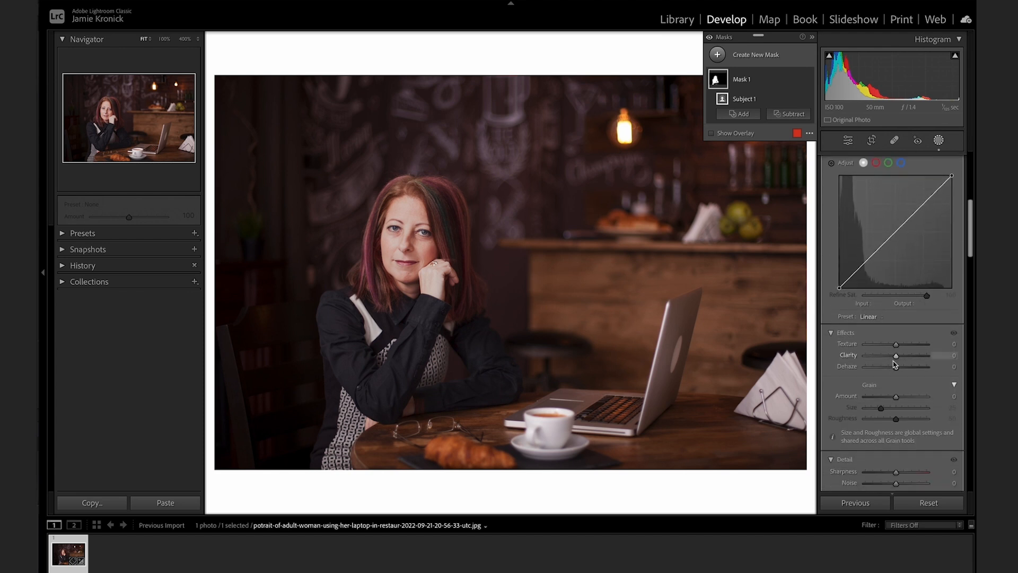
left_click_drag(895, 356, 882, 356)
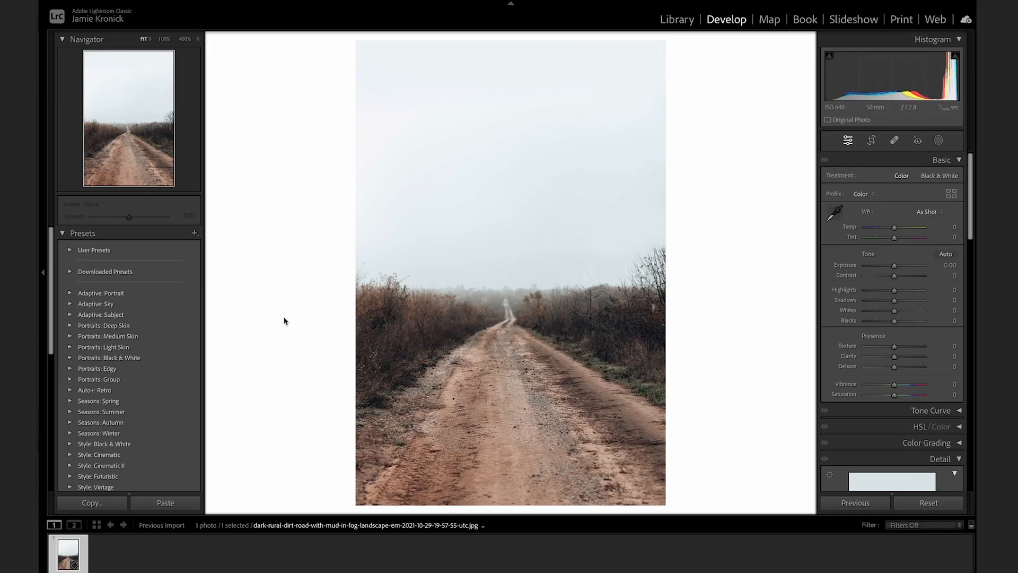
Select the Summer SM03 preset and push its Amount slider to 200.
scroll("down", 3)
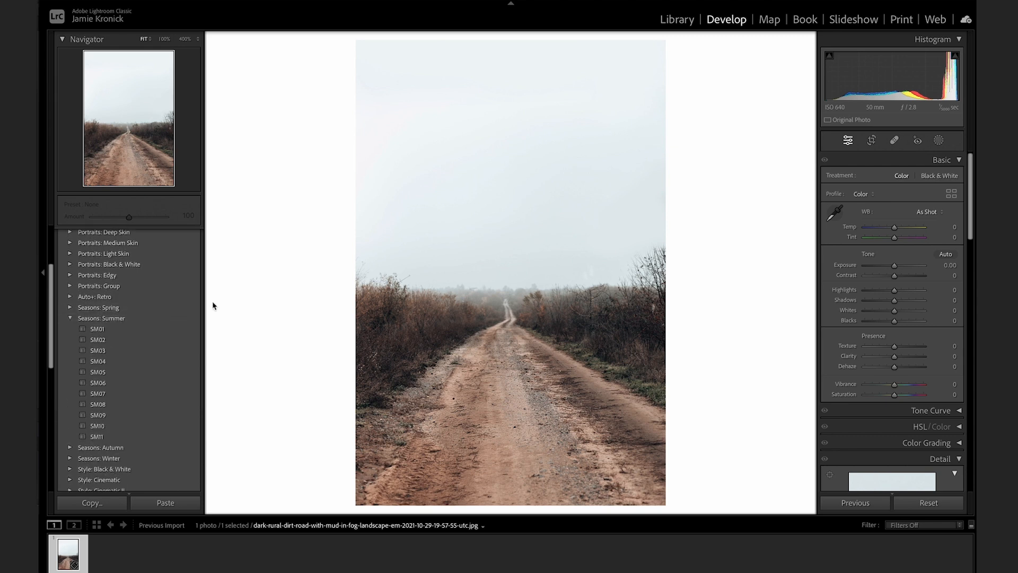
mouse_move(144, 202)
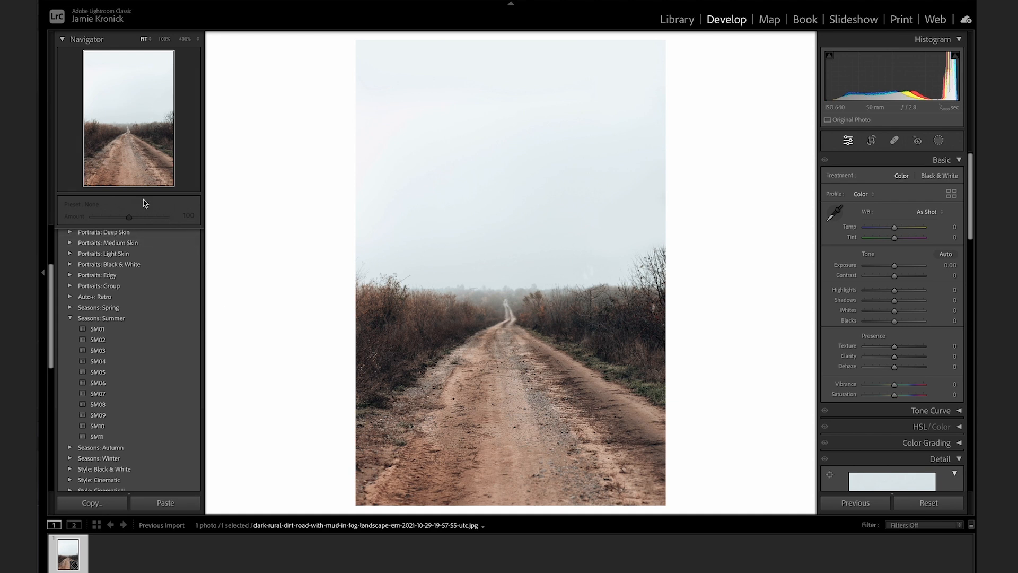
mouse_move(191, 226)
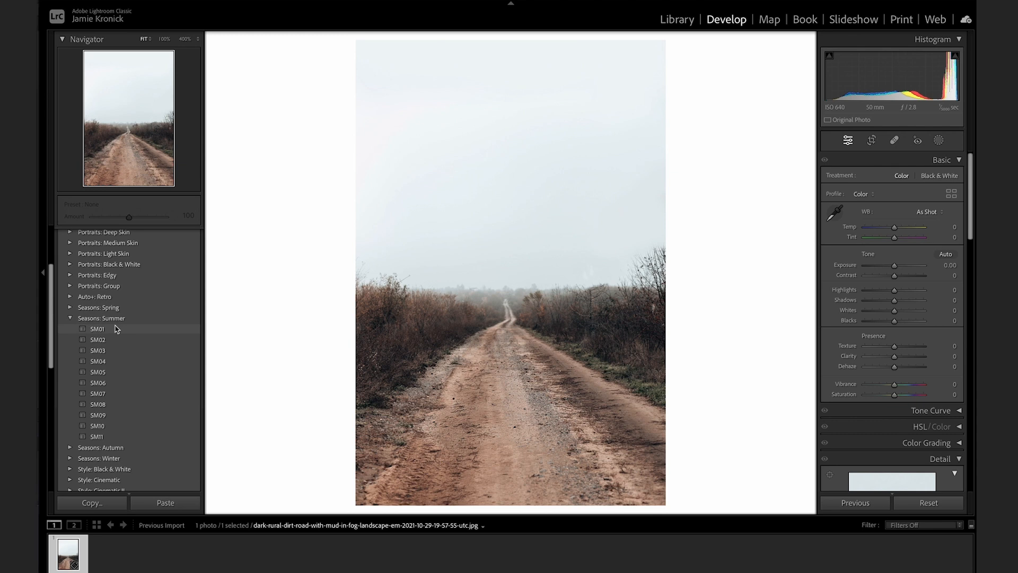
left_click(98, 350)
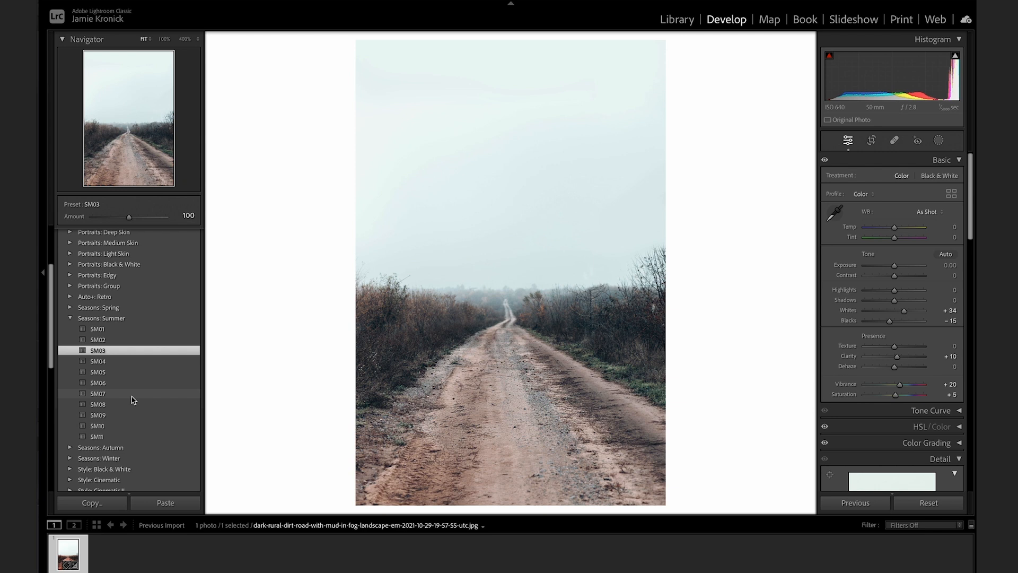
left_click(97, 329)
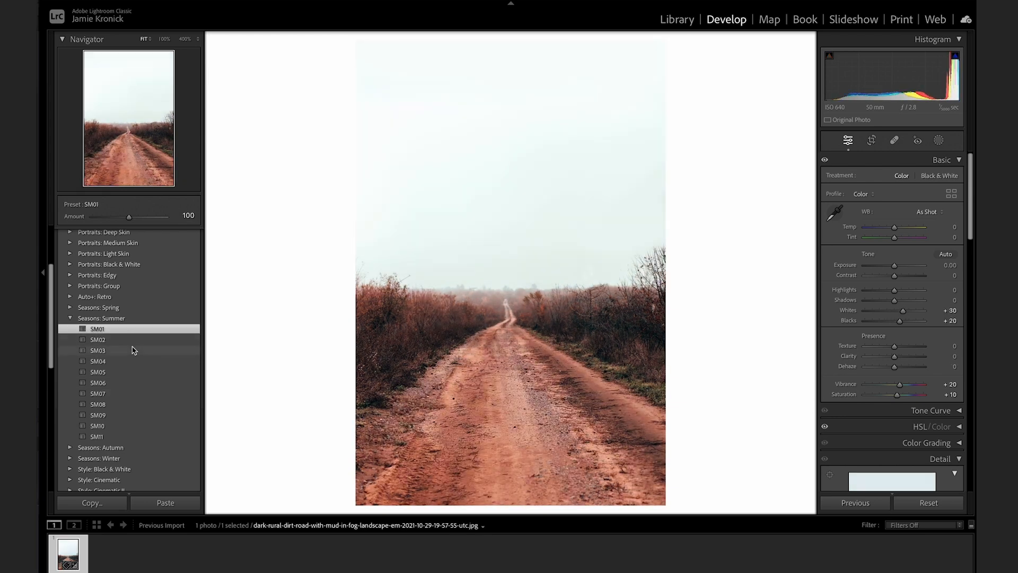
left_click(98, 350)
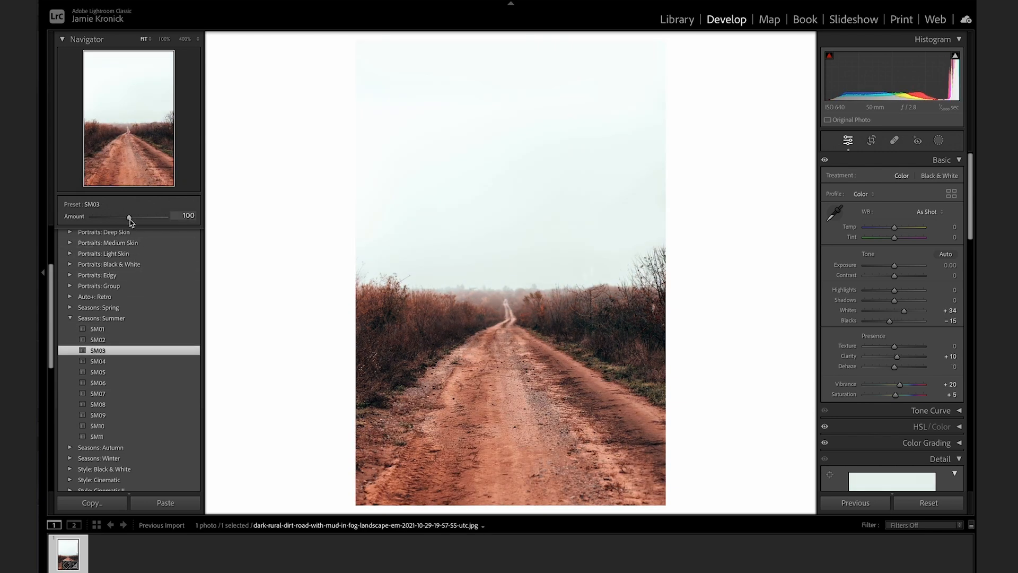
left_click_drag(128, 219, 132, 219)
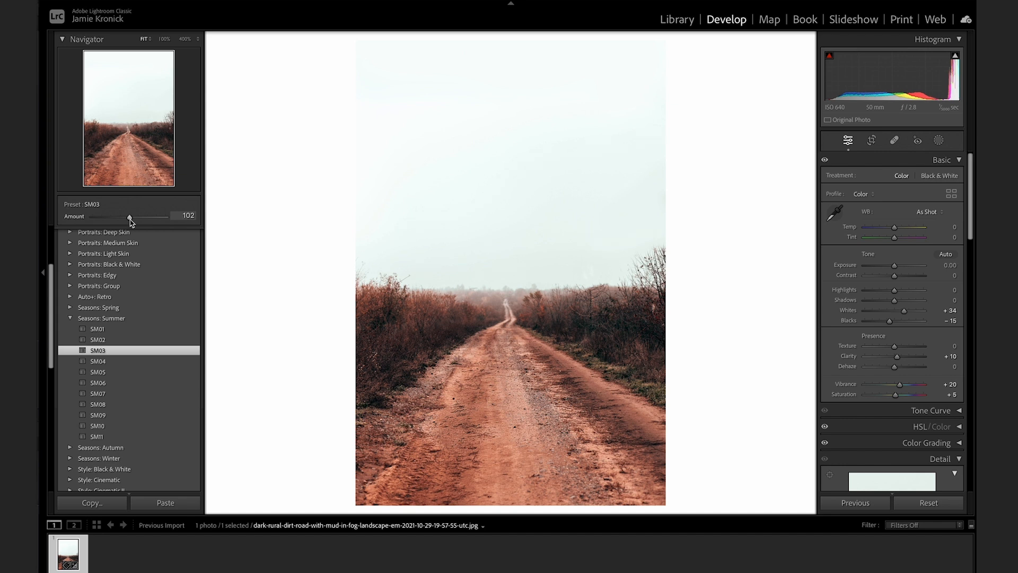
left_click_drag(130, 217, 166, 217)
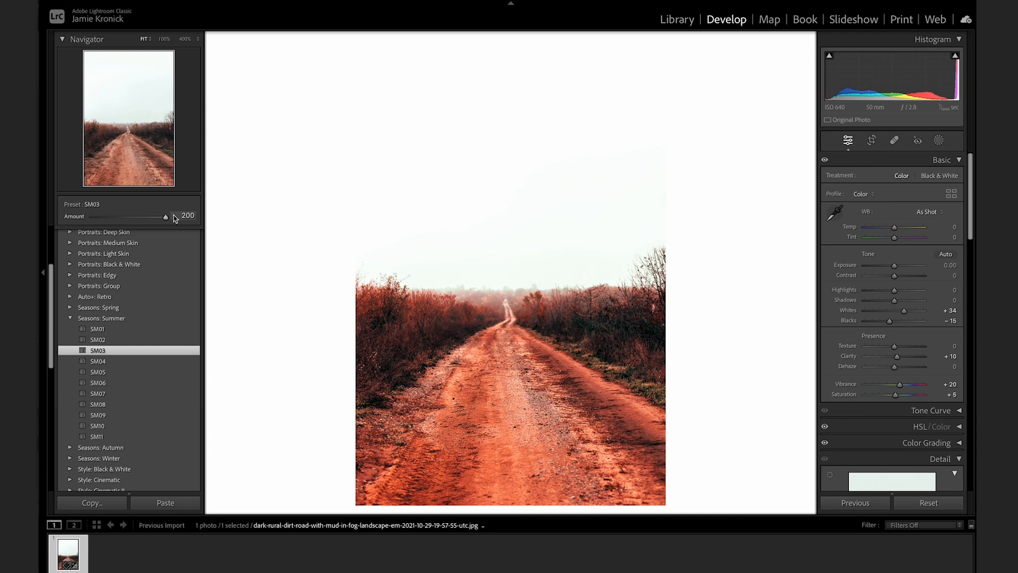
left_click_drag(165, 216, 125, 216)
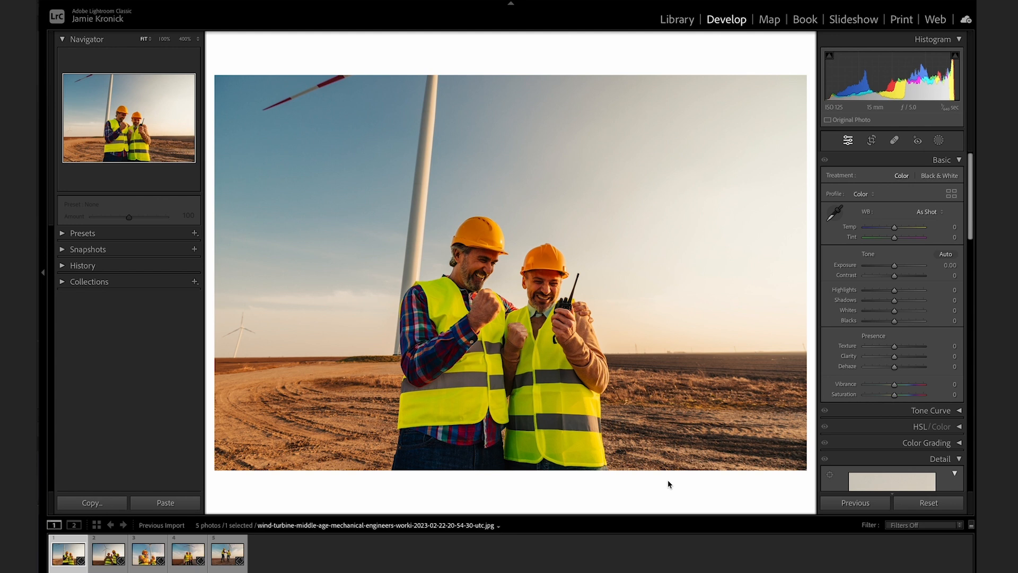
View the radio, handshake and other engineer photos from the filmstrip.
left_click(148, 553)
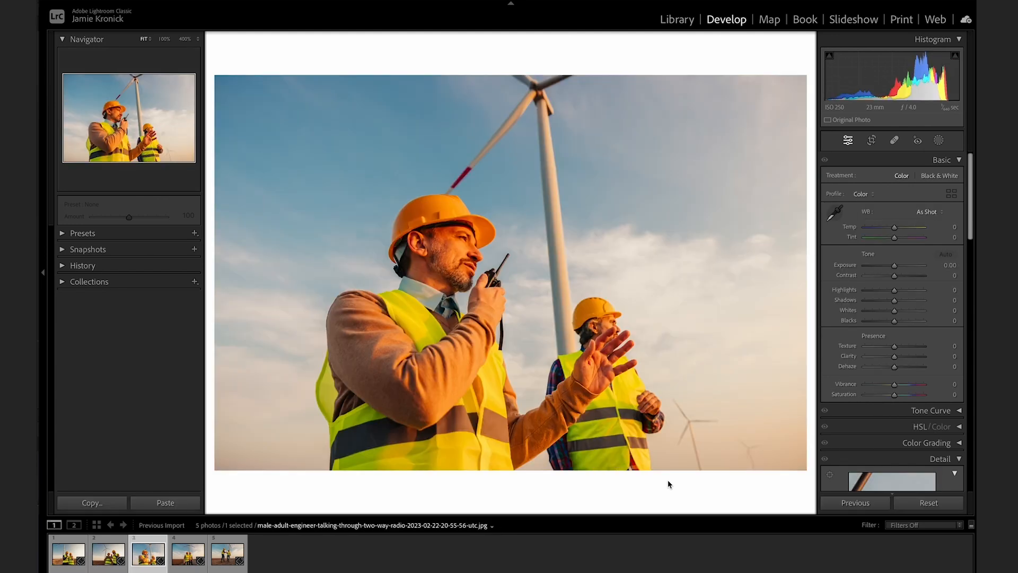
left_click(227, 553)
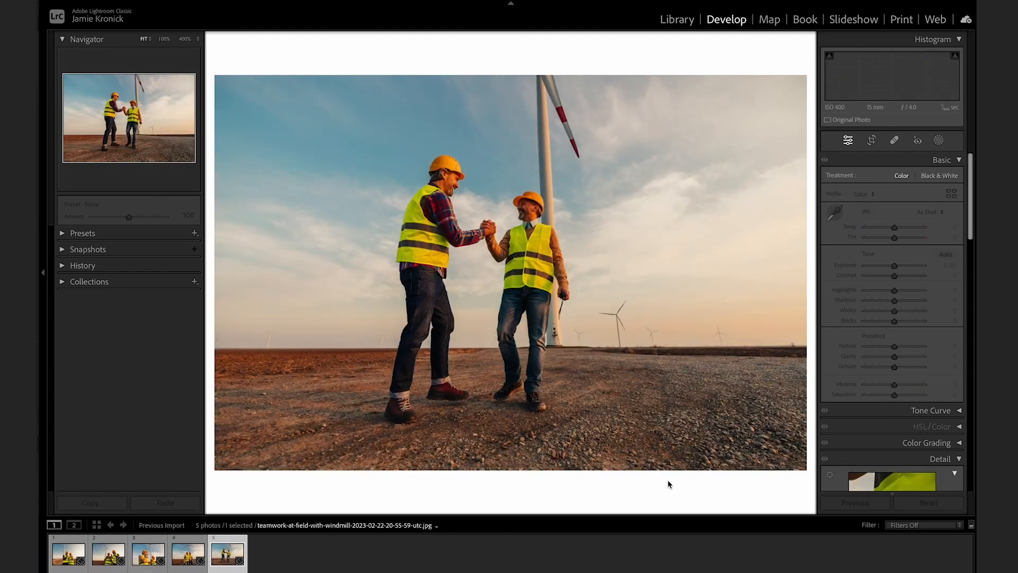
left_click(107, 554)
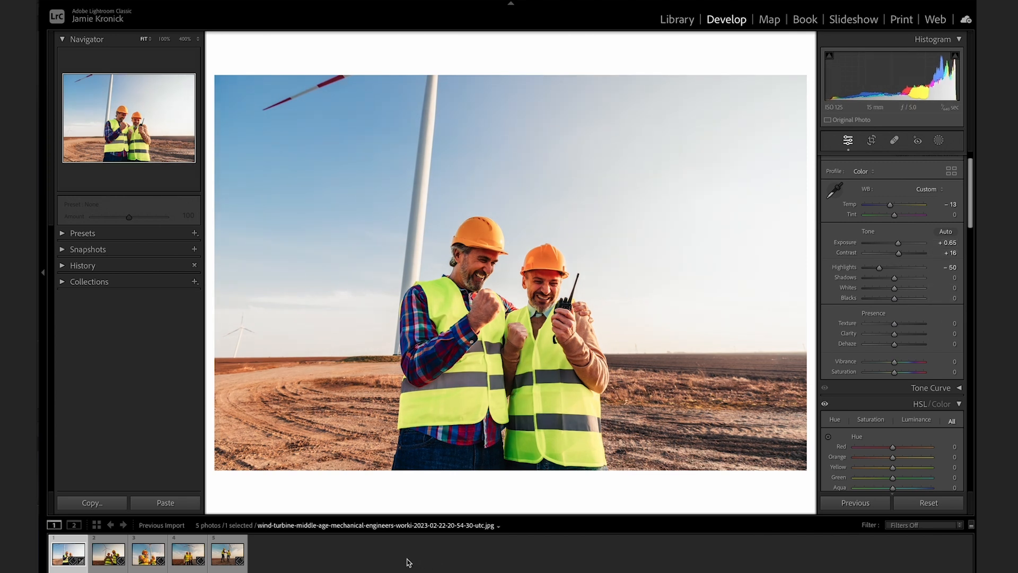
Copy all settings from the first engineer photo and synchronize them across all five.
left_click(91, 502)
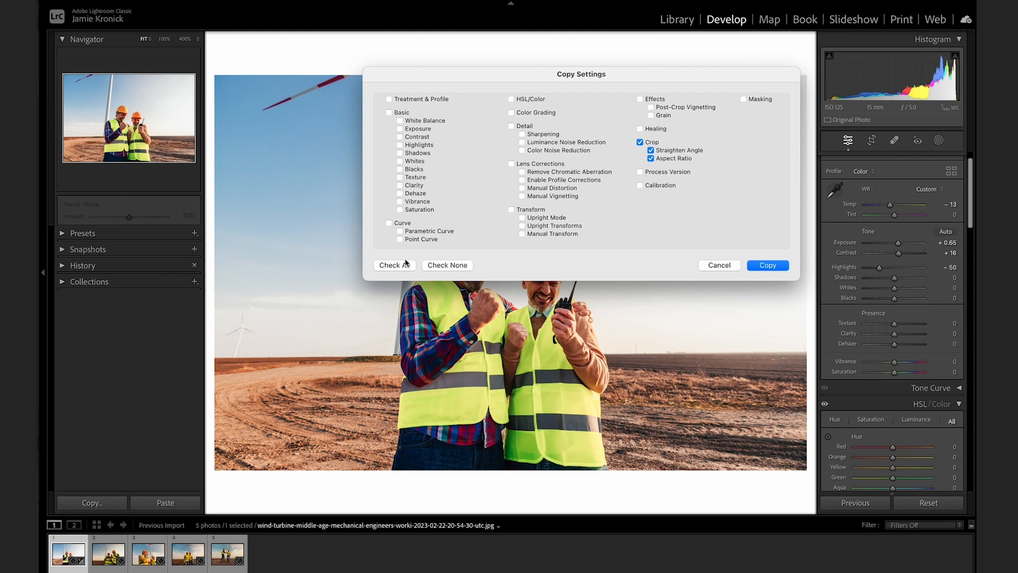
left_click(394, 265)
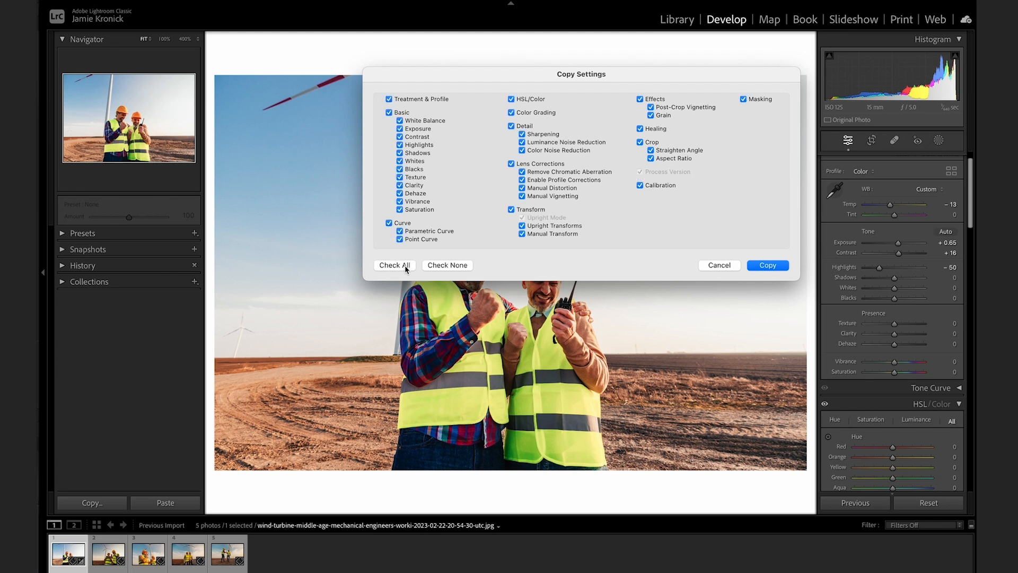
mouse_move(507, 274)
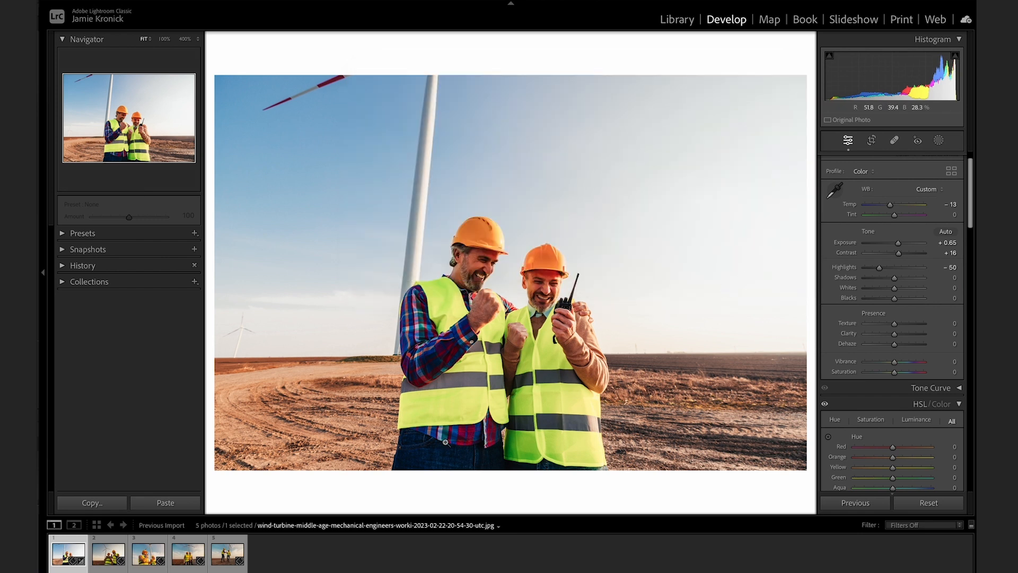
left_click(226, 553)
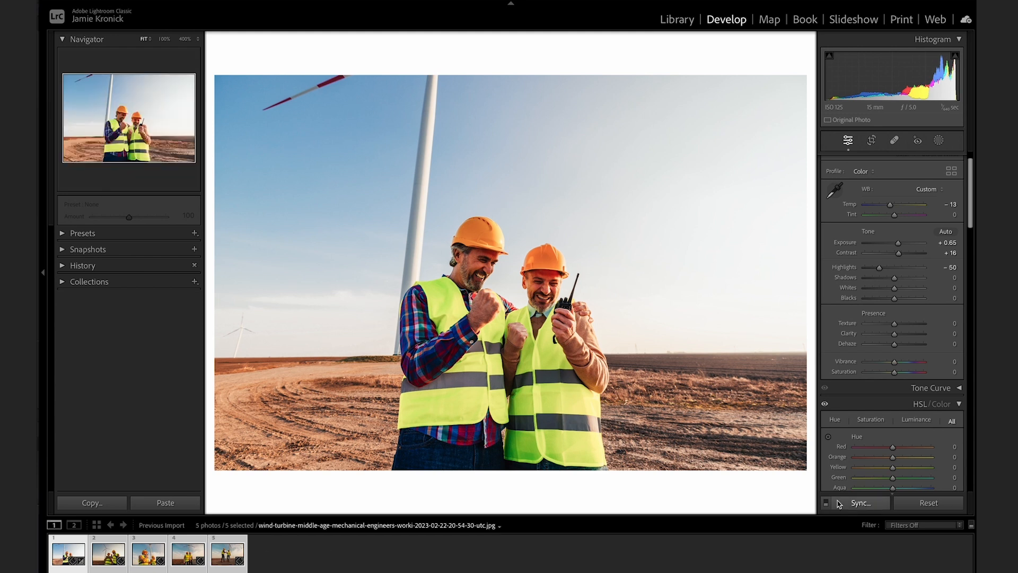
left_click(860, 503)
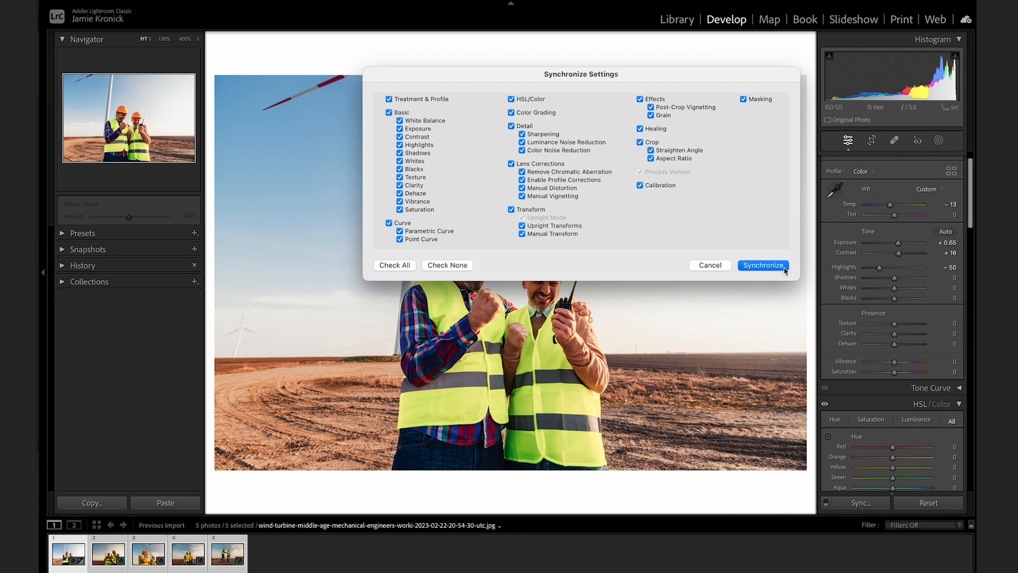
left_click(764, 266)
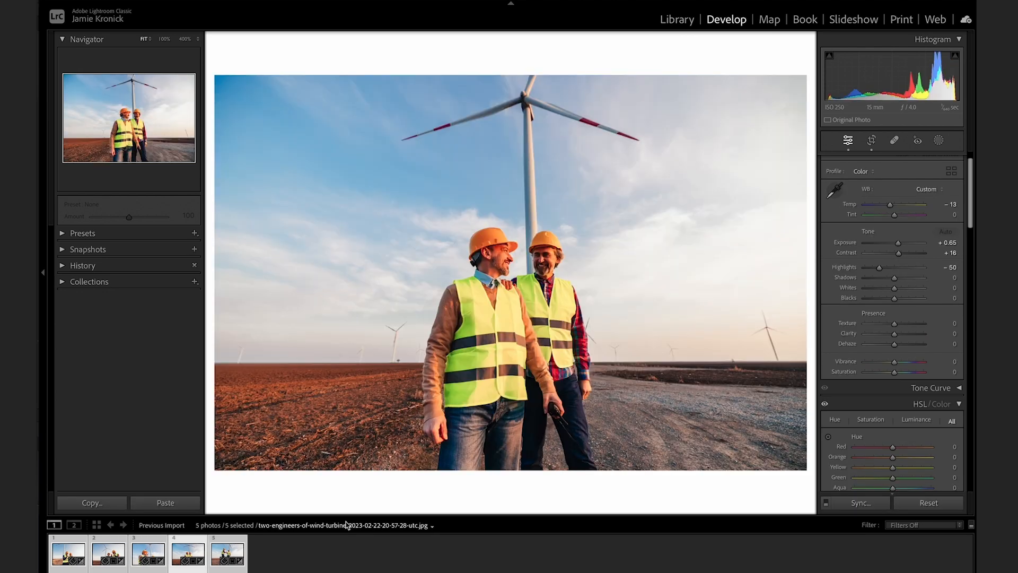
In Library, select the four beef stew photos and open File > Export.
left_click(677, 20)
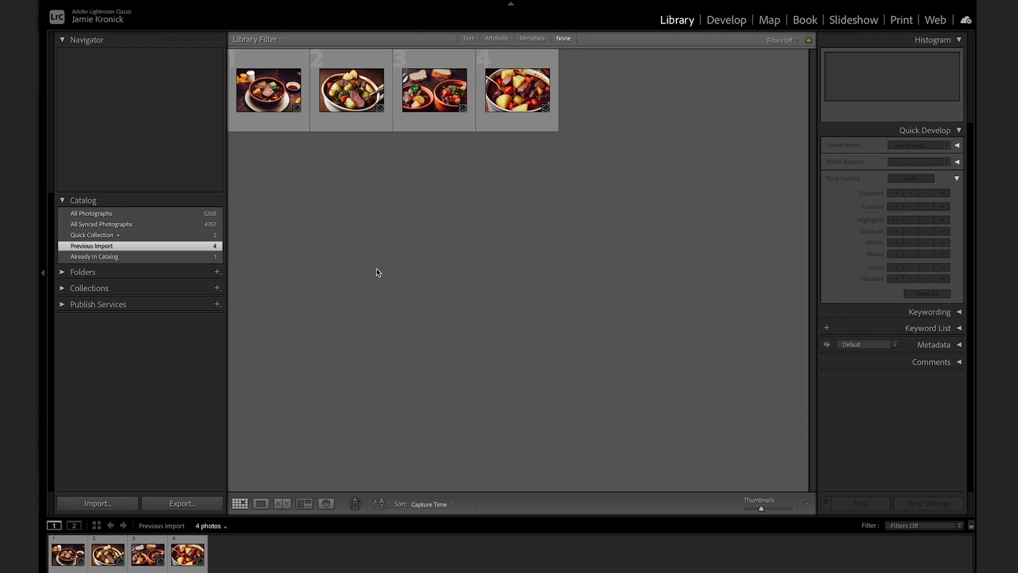
left_click(268, 90)
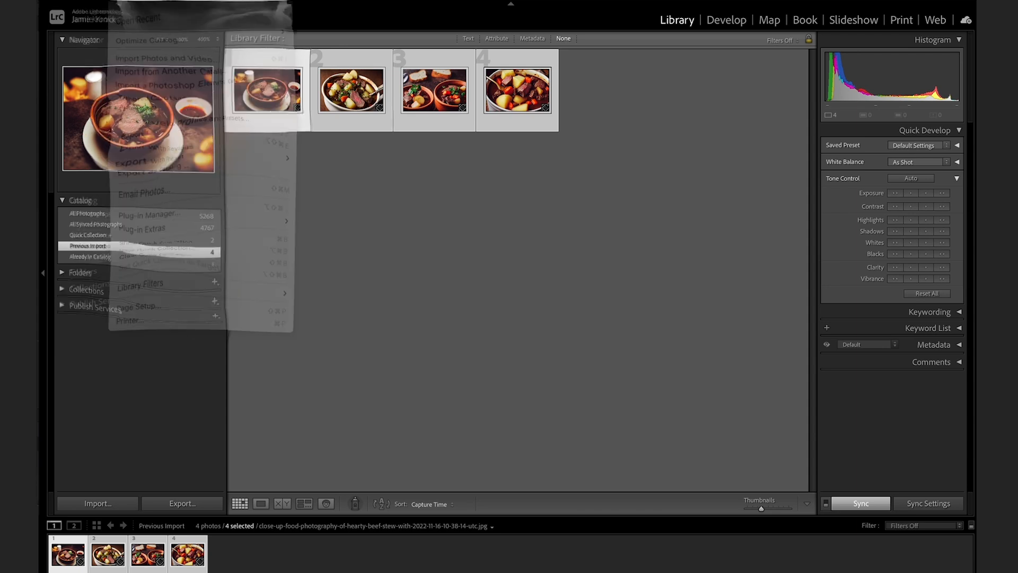
left_click(134, 159)
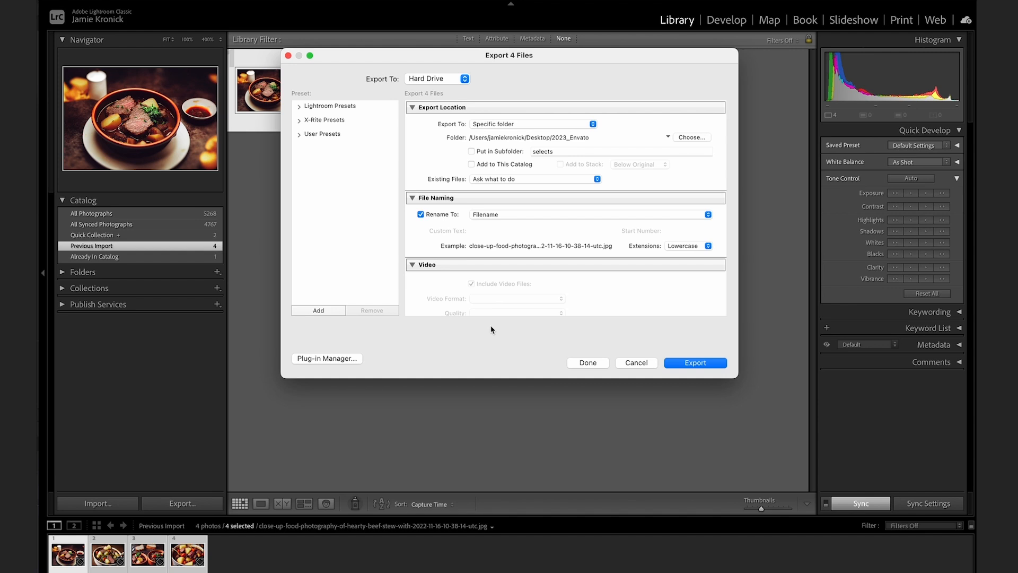
Set the export destination to the 2023_Envato folder and keep JPEG as the format.
left_click(691, 137)
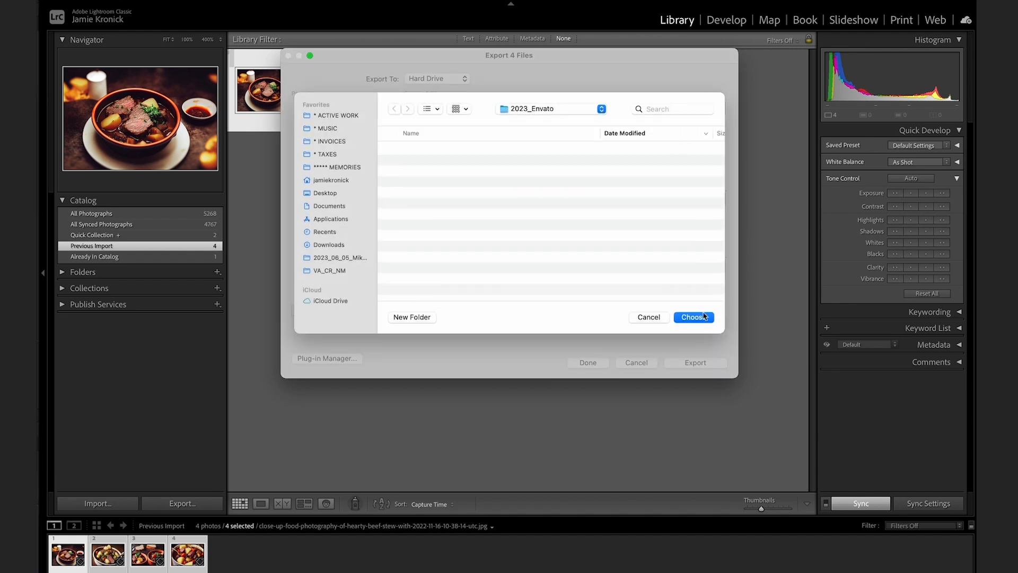
left_click(693, 317)
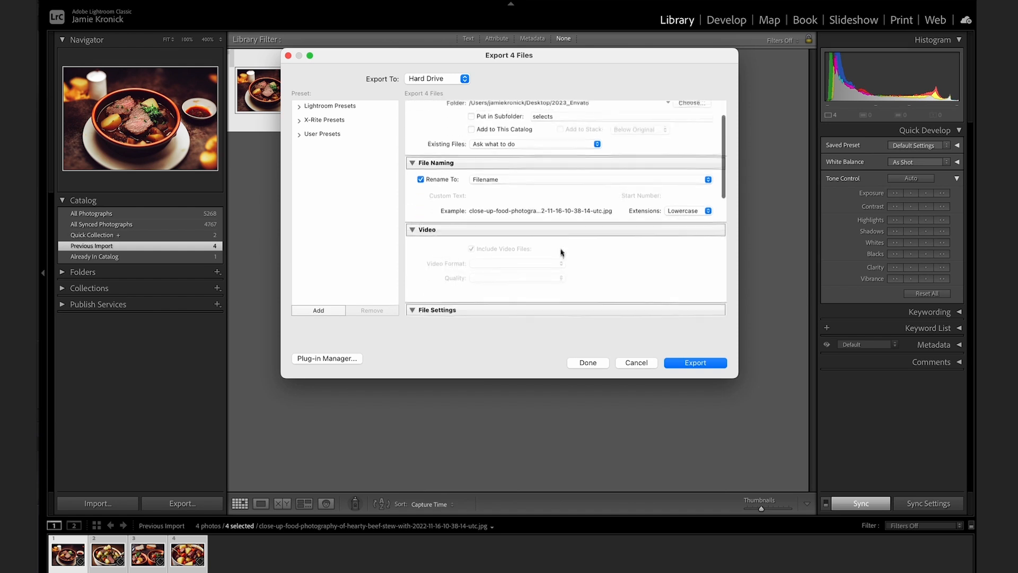
scroll("down", 3)
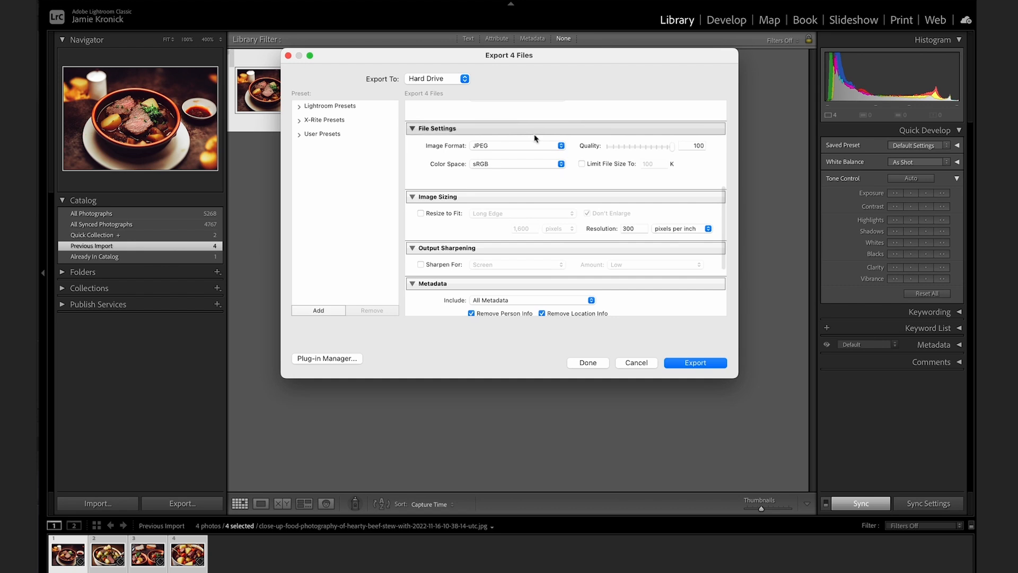
left_click(516, 145)
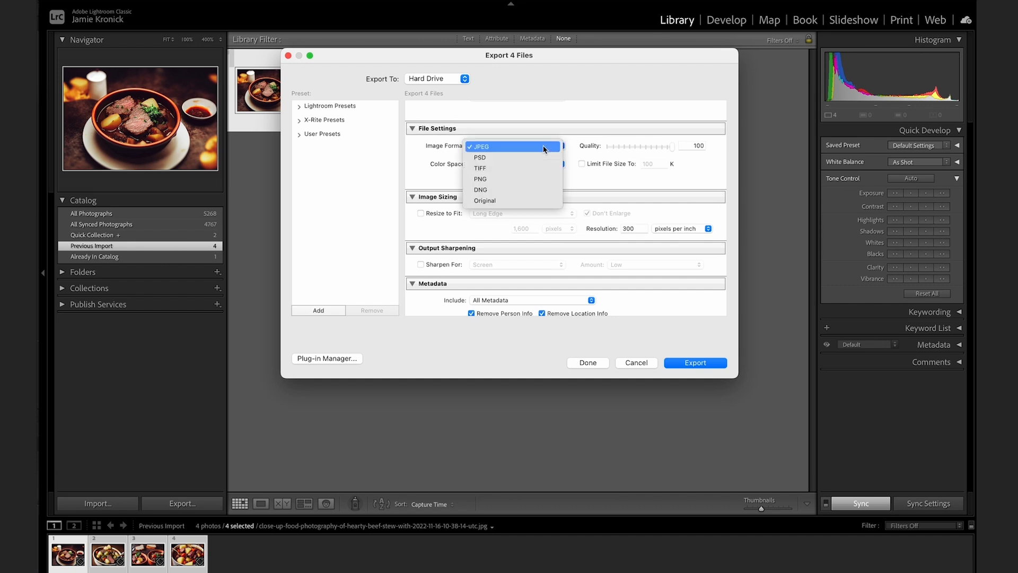
left_click(479, 145)
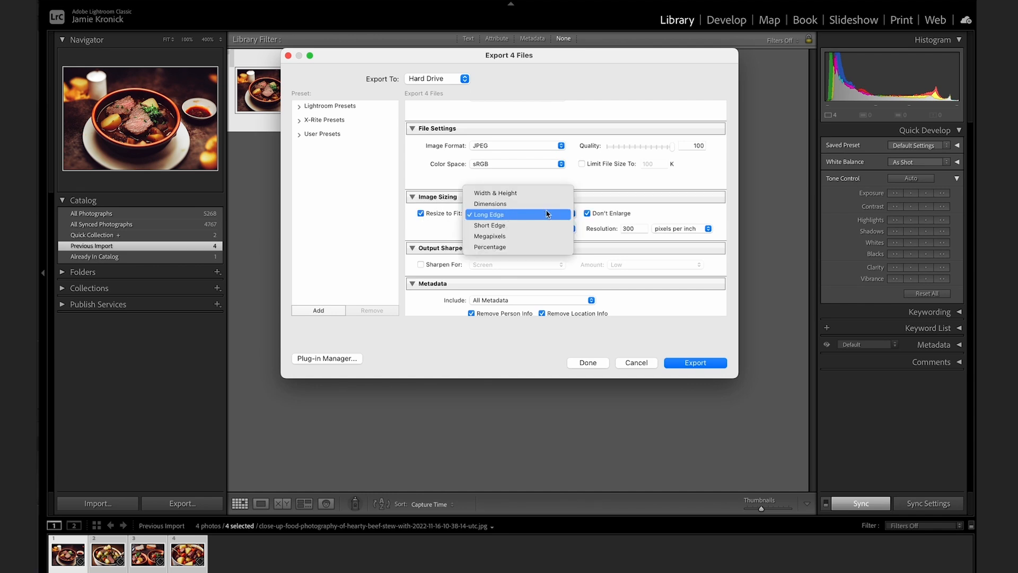
Resize to fit the long edge at 1,080 pixels and export the four food photos.
left_click(488, 214)
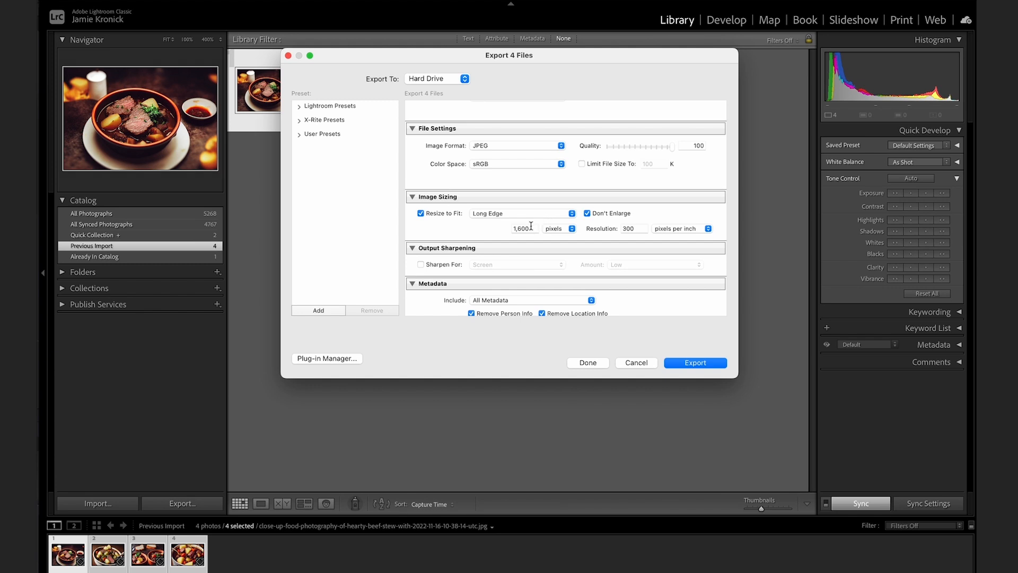
left_click(523, 228)
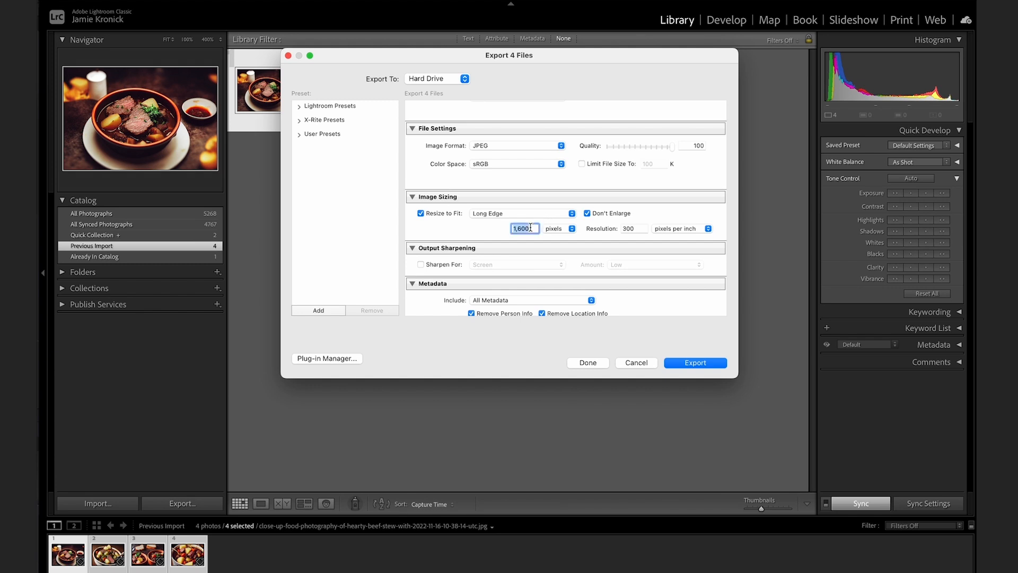
type("108")
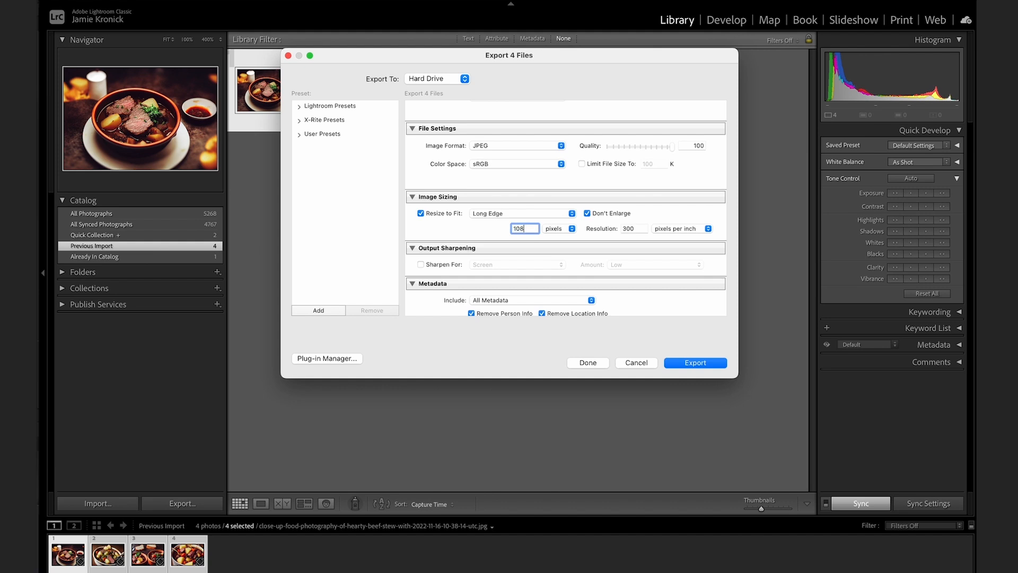
type("1,080")
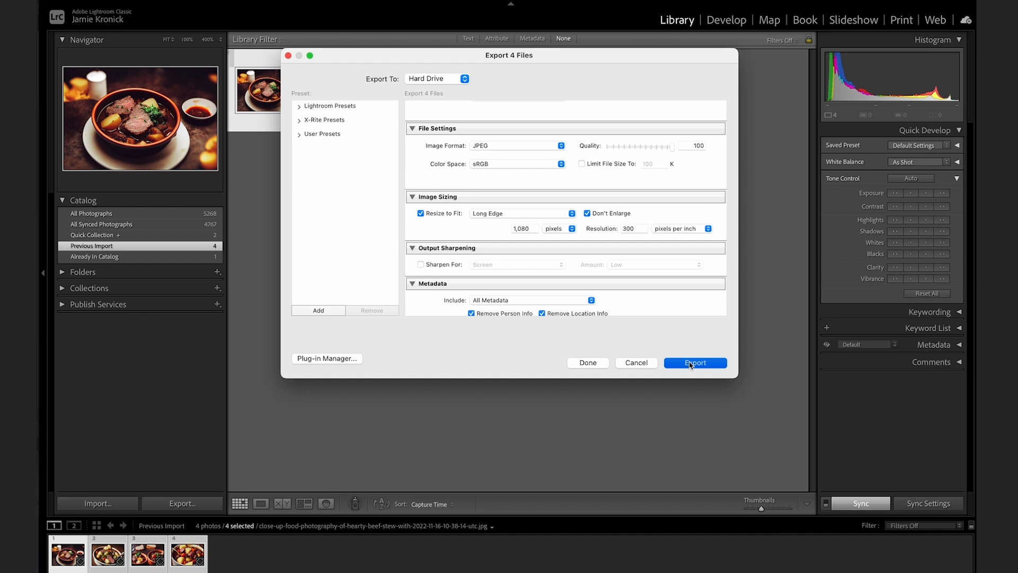
left_click(694, 363)
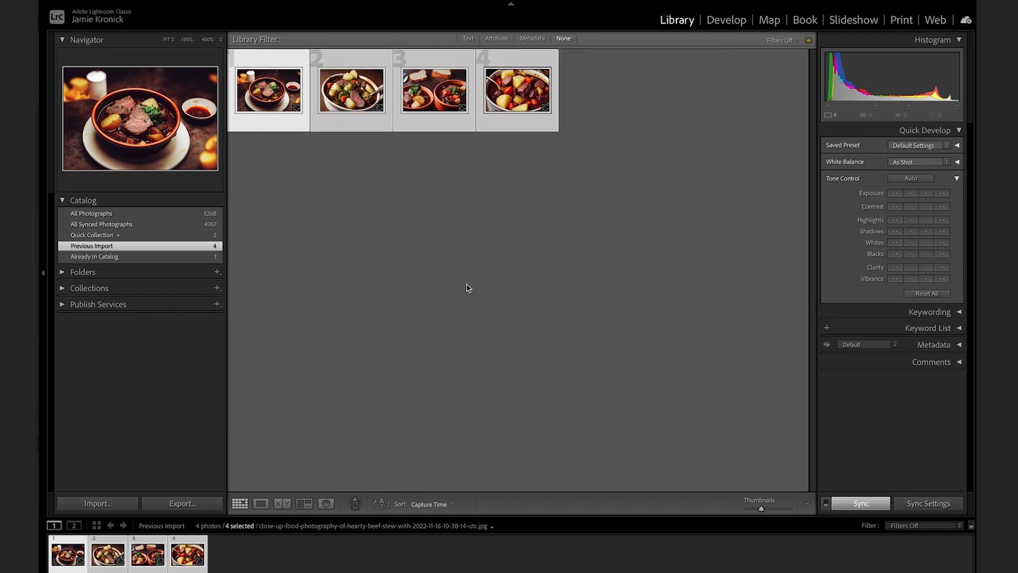